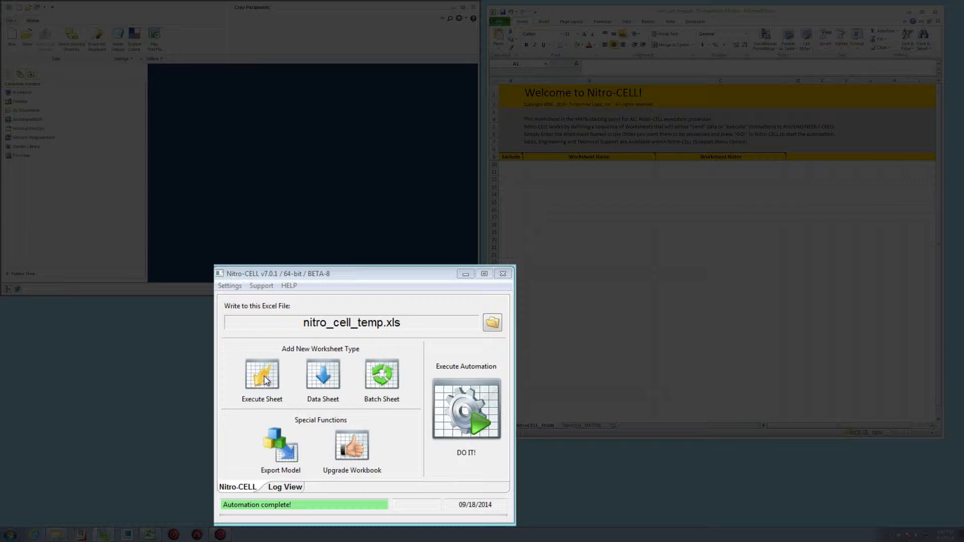
Step: Create an execute worksheet named 'dosomething' by NitroCELL_MAIN
{"action": "left_click", "coordinate": [261, 373]}
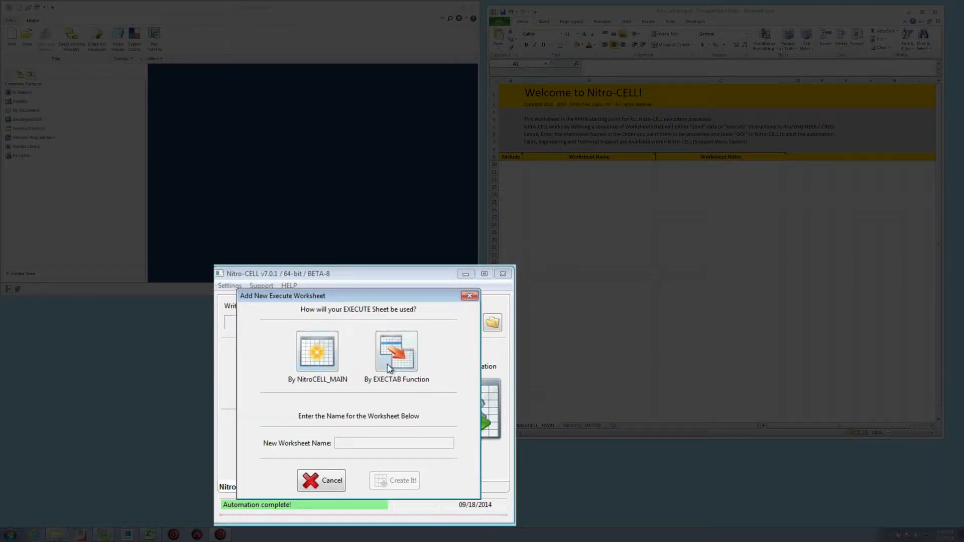
{"action": "mouse_move", "coordinate": [341, 375]}
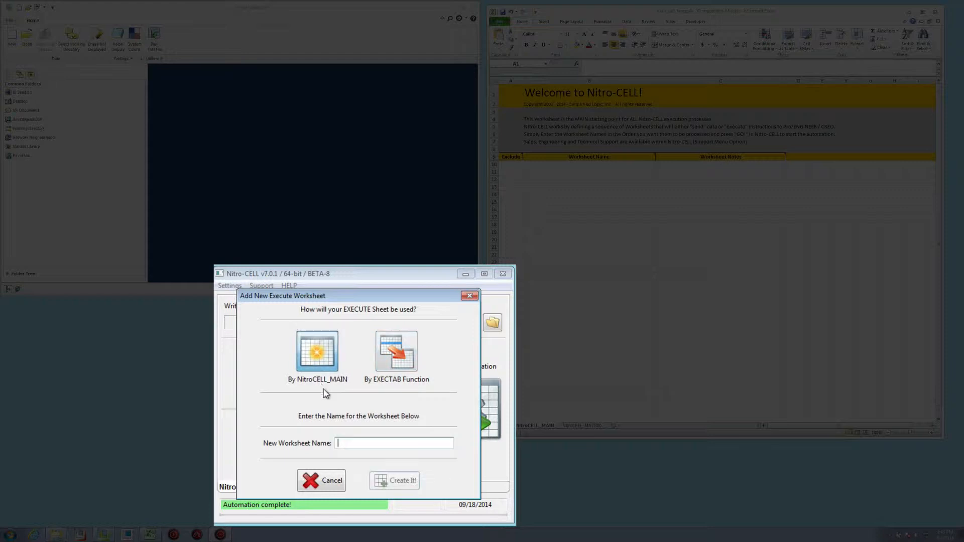
{"action": "mouse_move", "coordinate": [339, 411]}
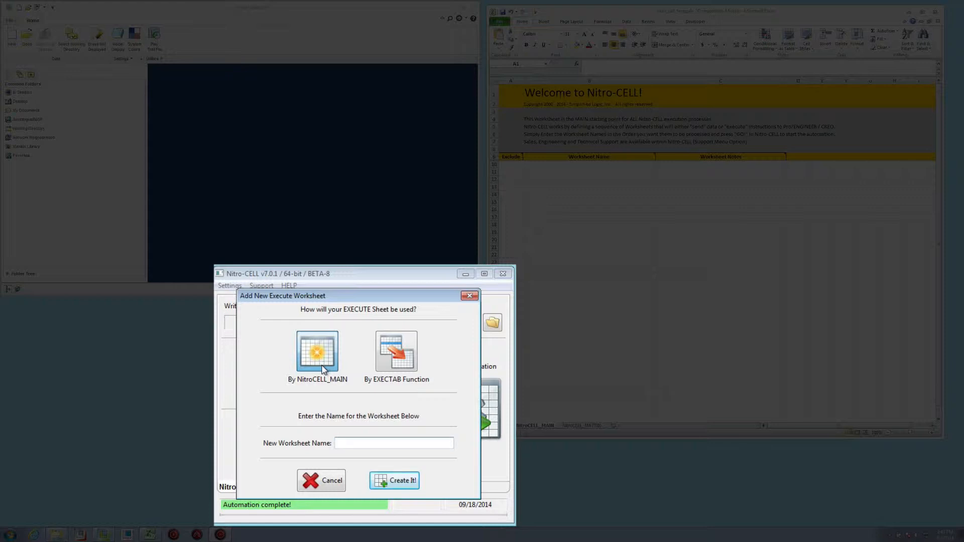
{"action": "mouse_move", "coordinate": [384, 390]}
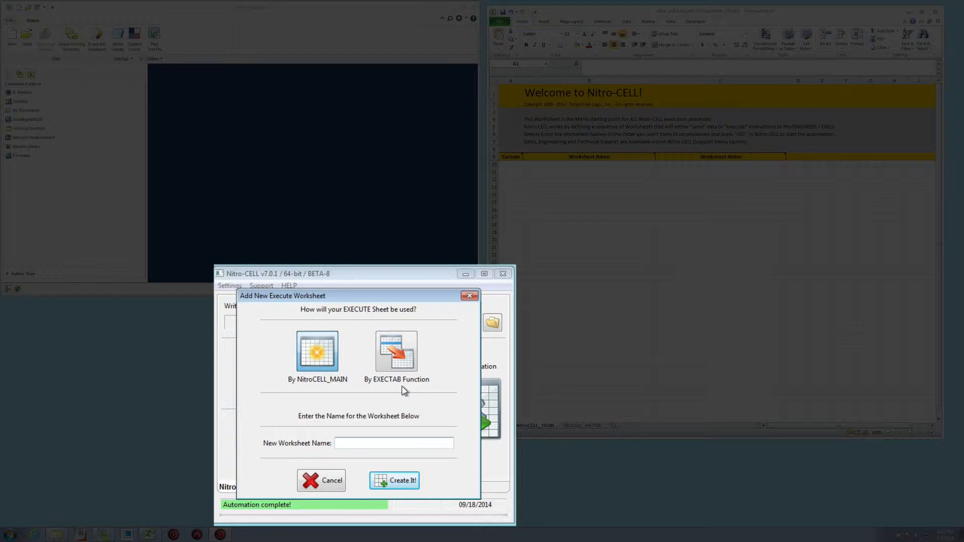
{"action": "mouse_move", "coordinate": [348, 419]}
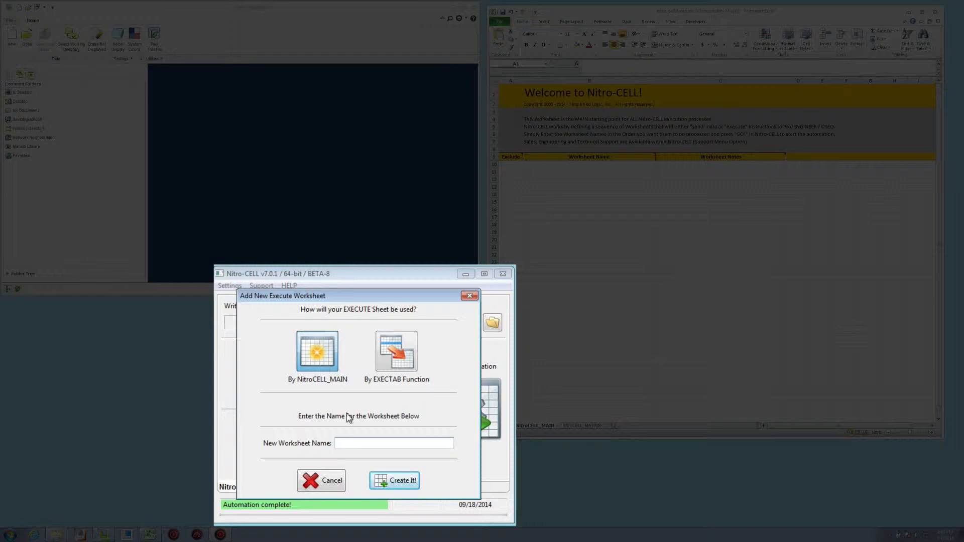
{"action": "type", "text": "do"}
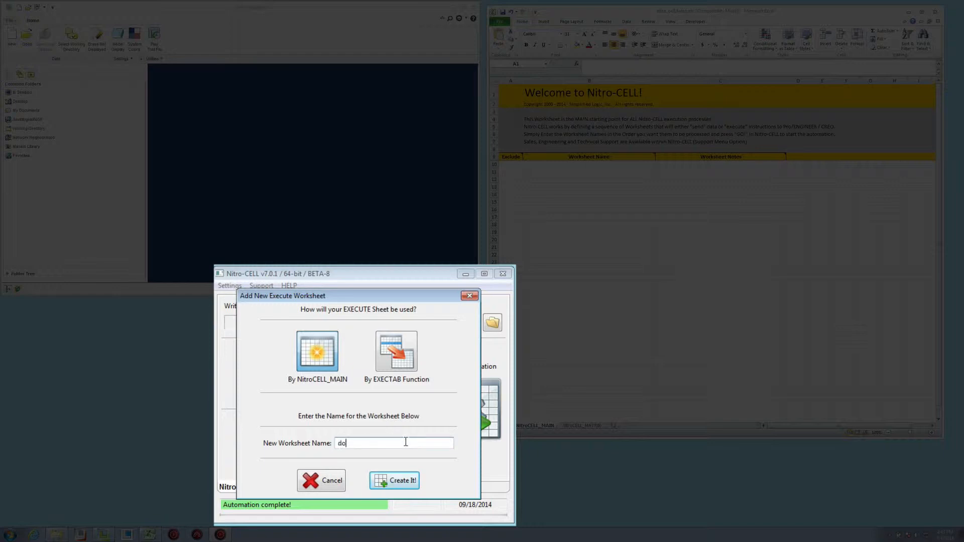
{"action": "left_click", "coordinate": [394, 480]}
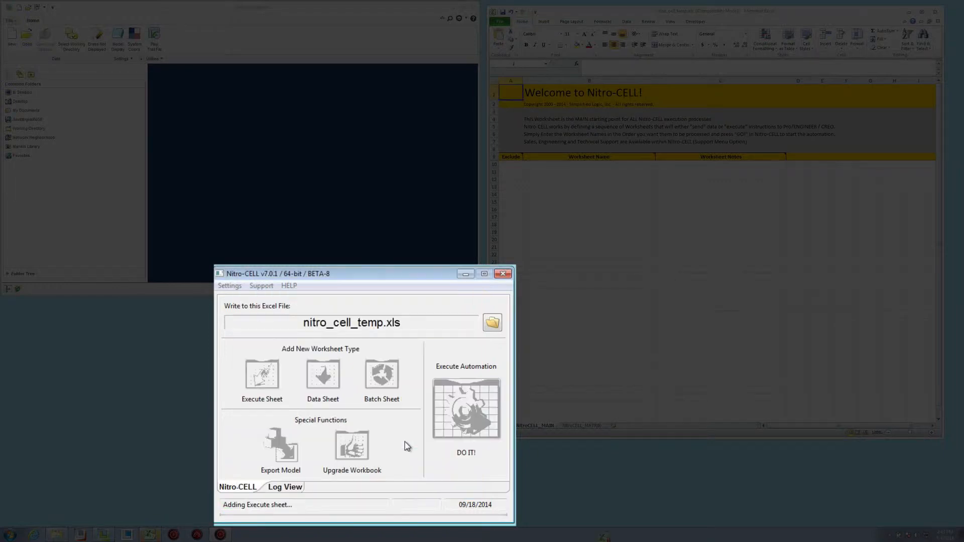
{"action": "left_click", "coordinate": [261, 375]}
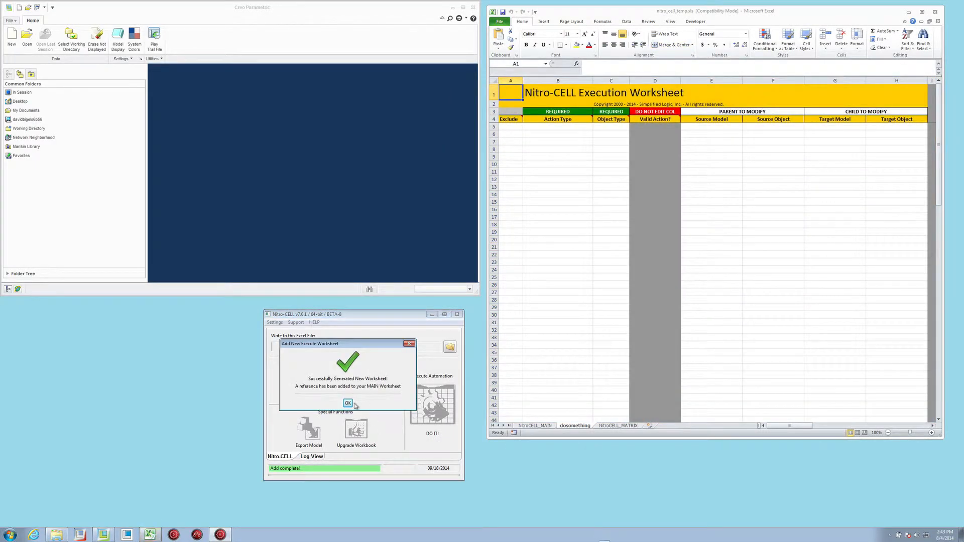
Step: Dismiss the confirmation and view the NitroCELL_MATRIX, dosomething and NitroCELL_MAIN sheets
{"action": "left_click", "coordinate": [348, 403]}
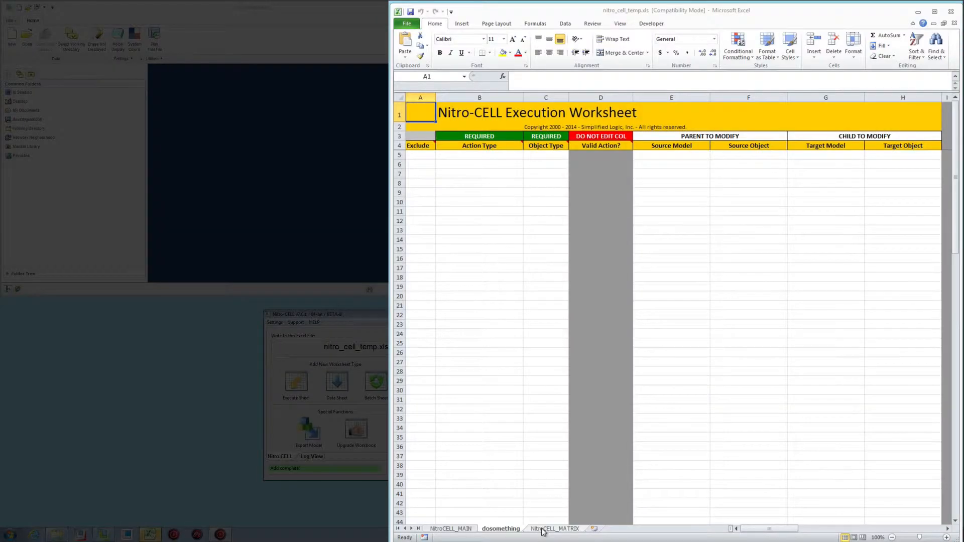
{"action": "left_click", "coordinate": [556, 528]}
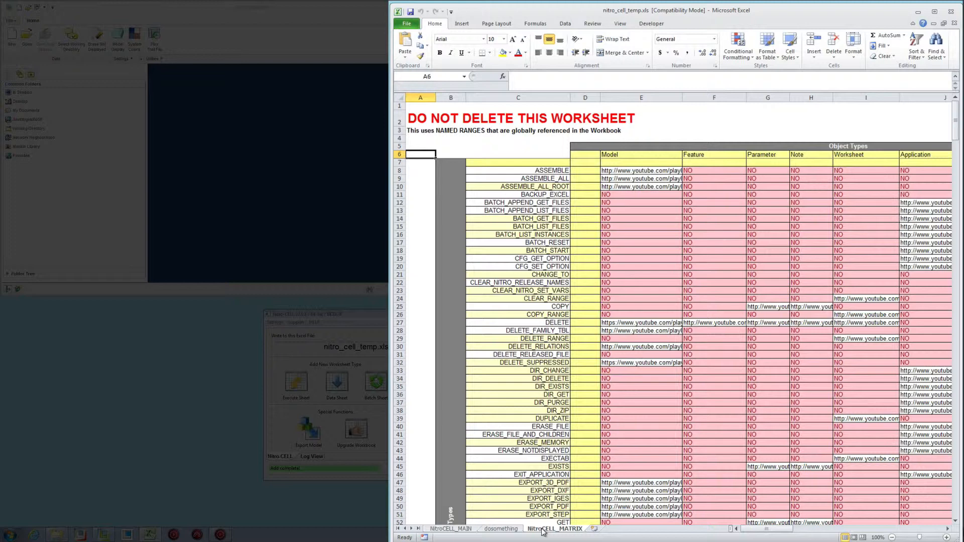
{"action": "left_click", "coordinate": [501, 528]}
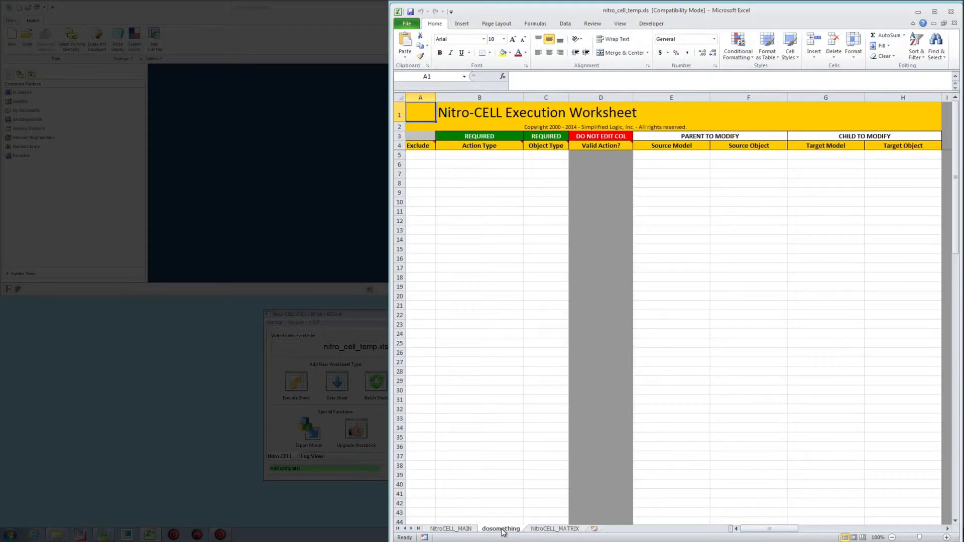
{"action": "left_click", "coordinate": [449, 528]}
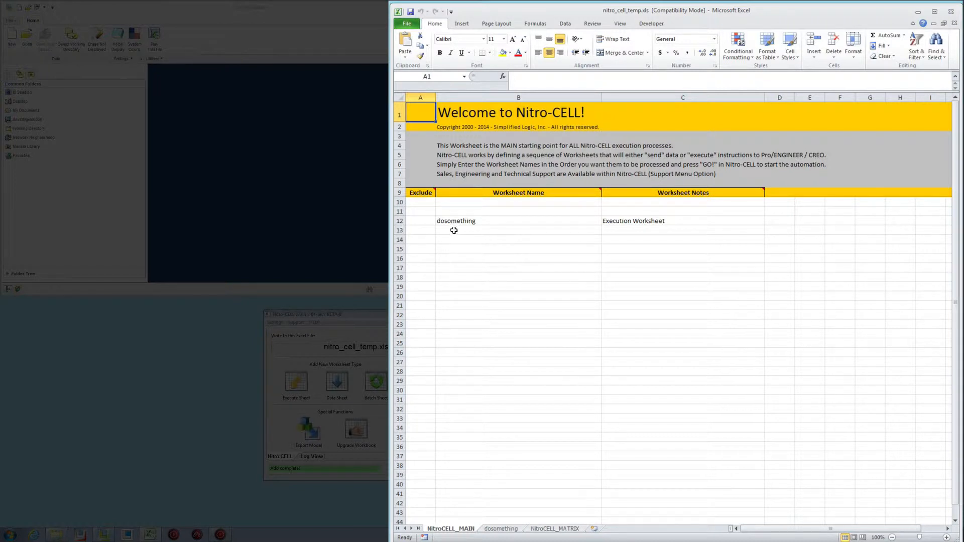
{"action": "mouse_move", "coordinate": [528, 305]}
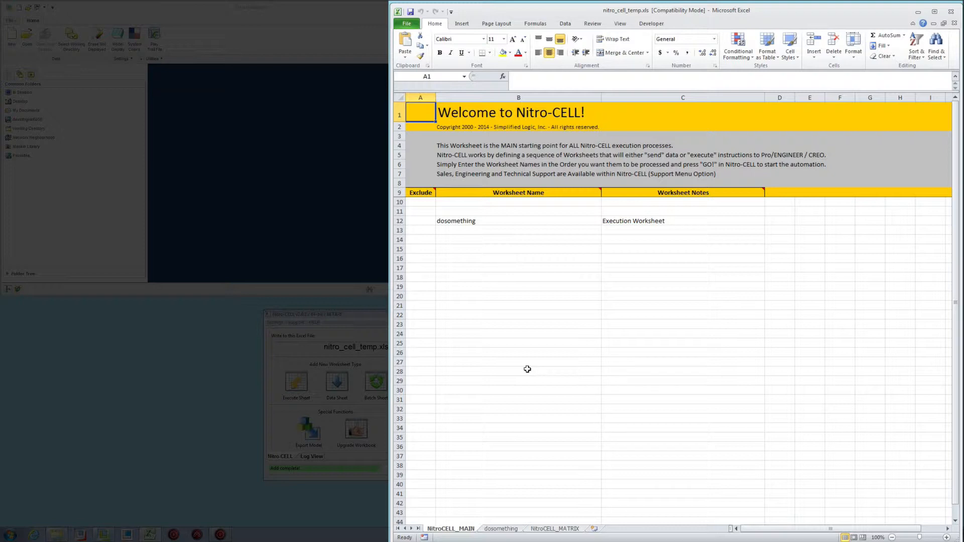
{"action": "mouse_move", "coordinate": [498, 532]}
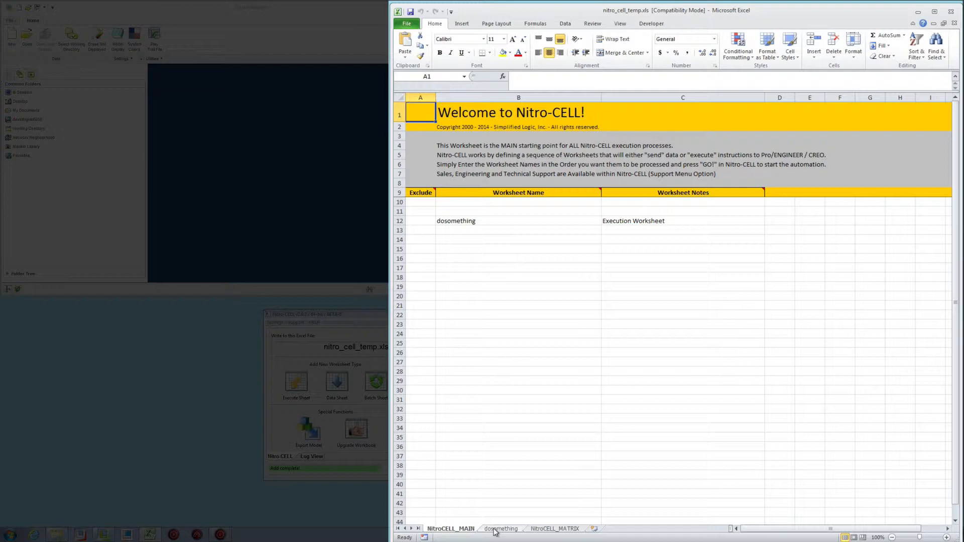
Step: On the dosomething sheet, type trial Exclude entries such as x3, then clear them
{"action": "left_click", "coordinate": [502, 529]}
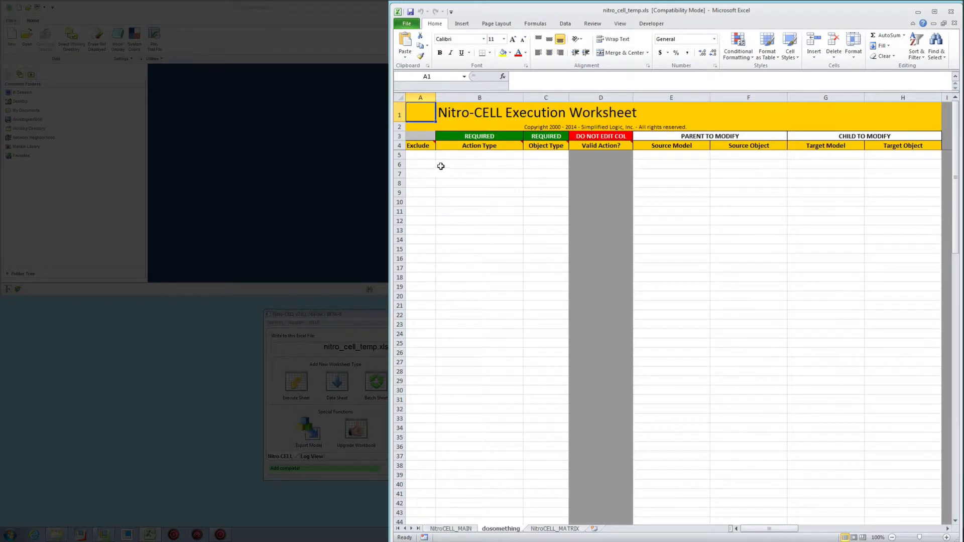
{"action": "mouse_move", "coordinate": [450, 173]}
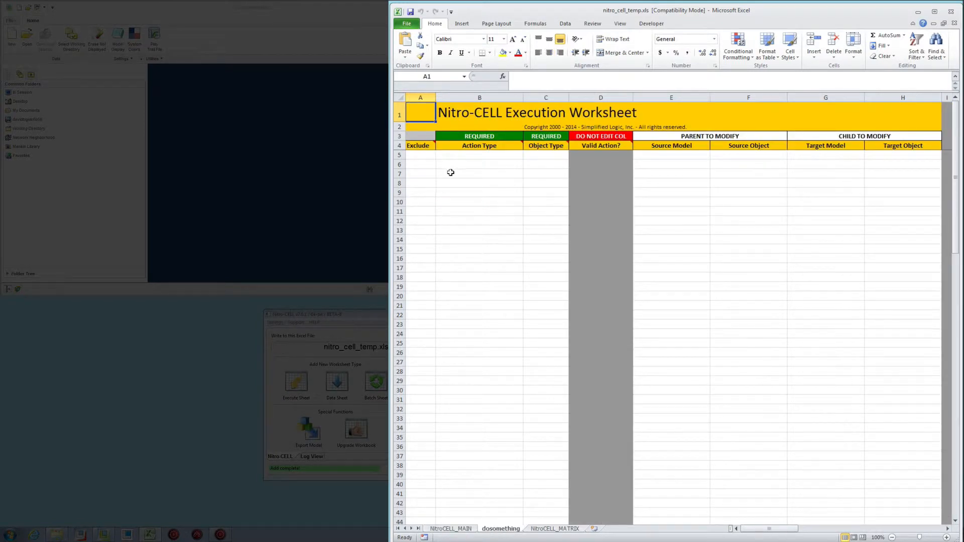
{"action": "mouse_move", "coordinate": [448, 189]}
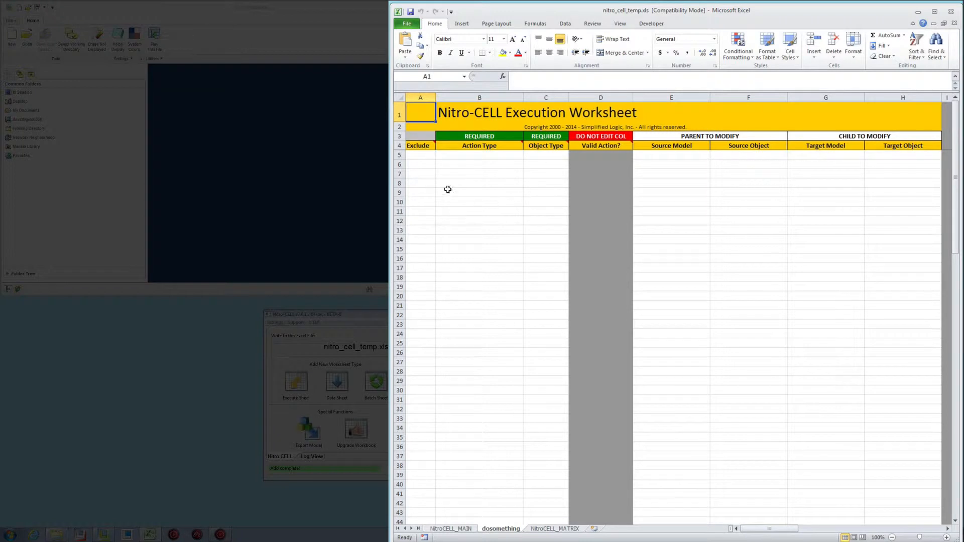
{"action": "mouse_move", "coordinate": [427, 202]}
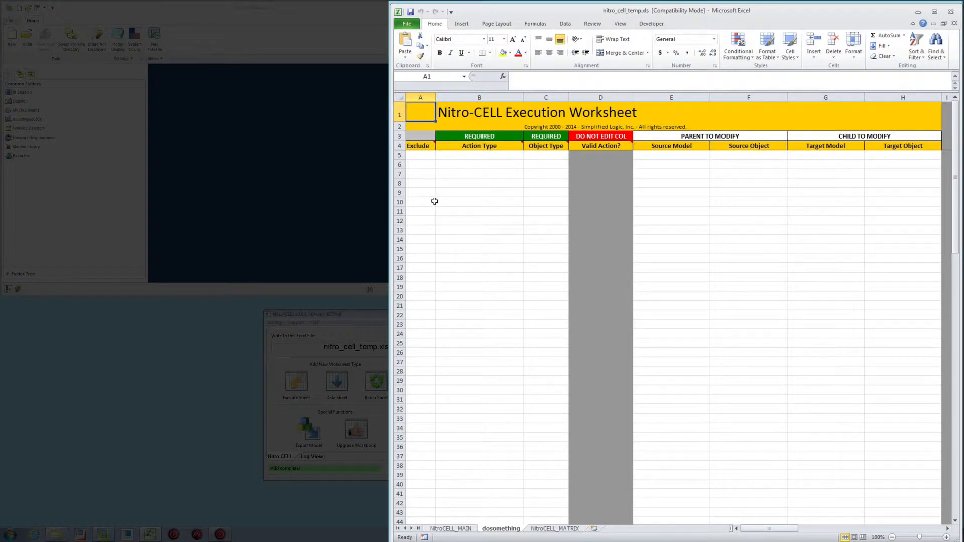
{"action": "mouse_move", "coordinate": [420, 268]}
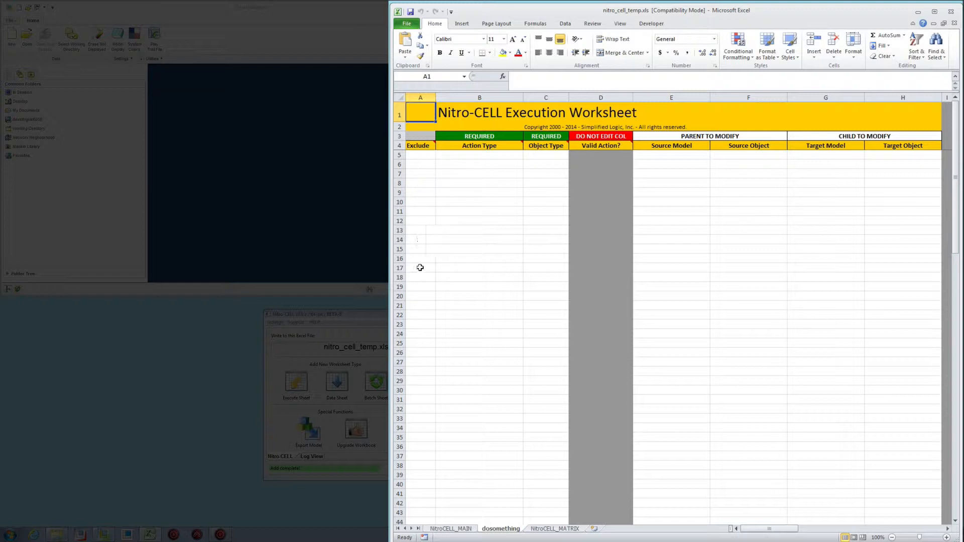
{"action": "mouse_move", "coordinate": [423, 229]}
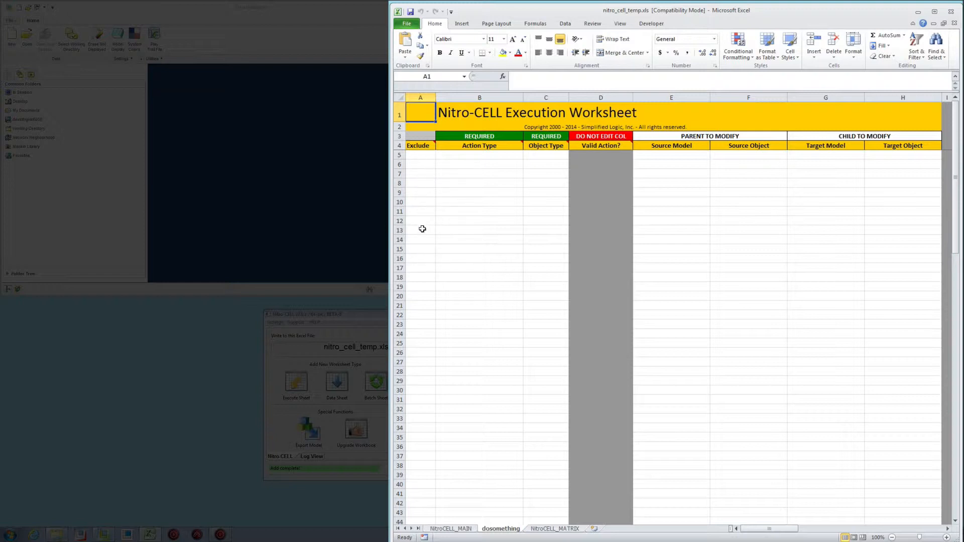
{"action": "mouse_move", "coordinate": [431, 187]}
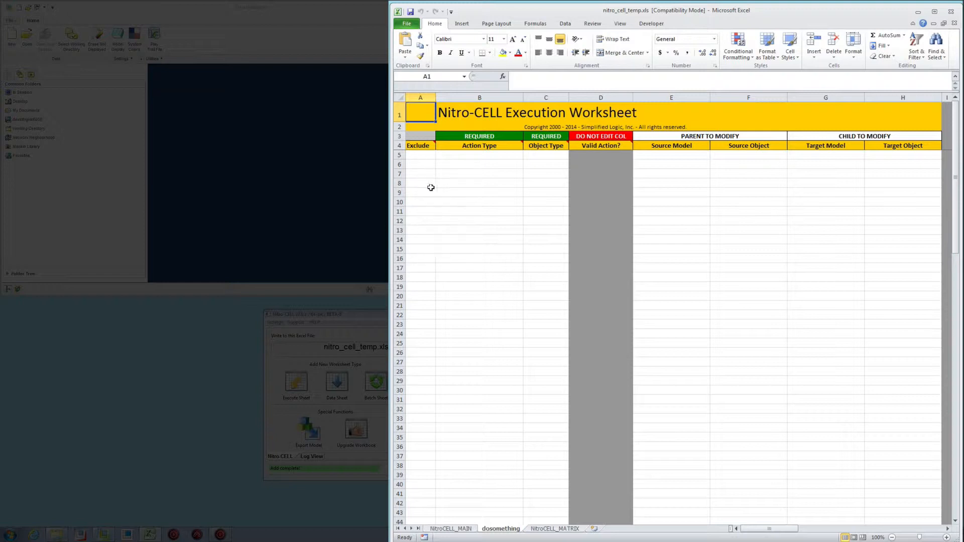
{"action": "type", "text": "x3"}
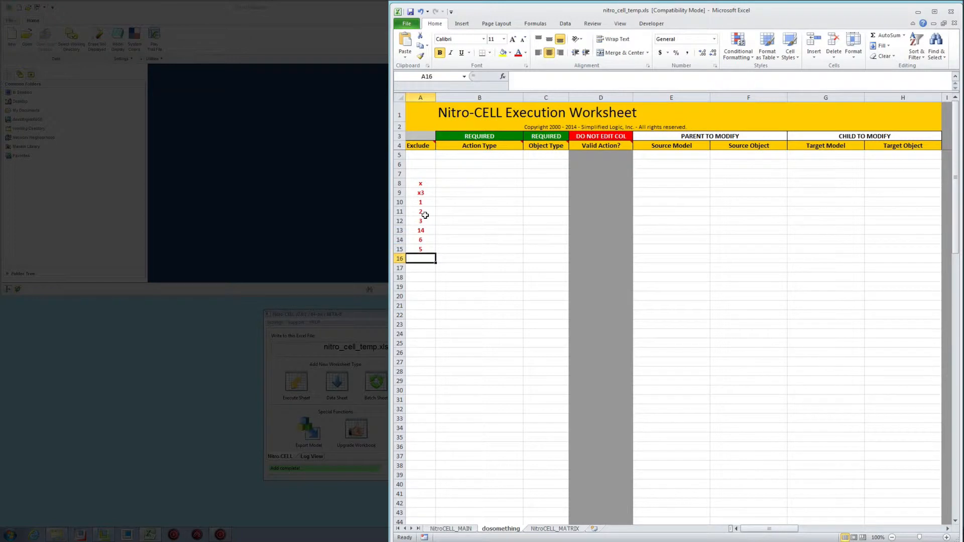
{"action": "mouse_move", "coordinate": [675, 247]}
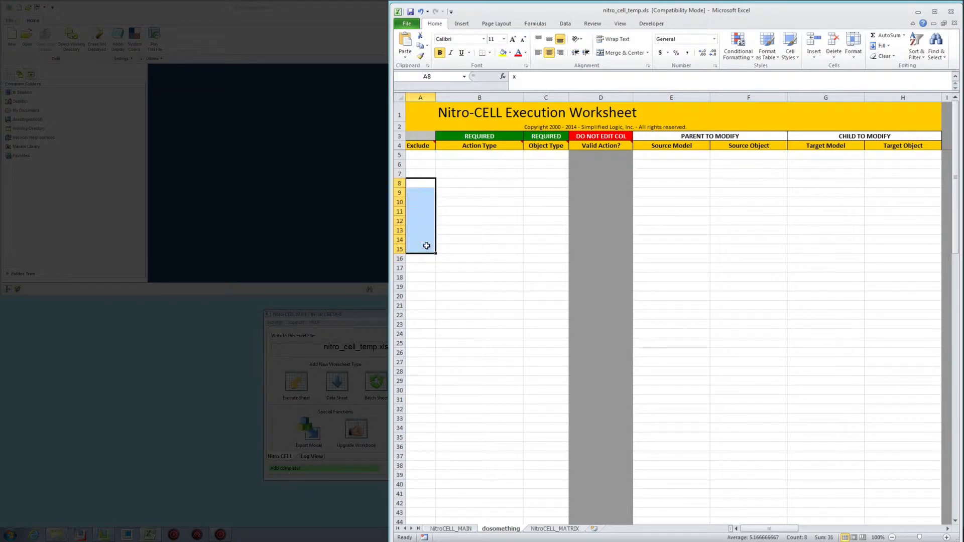
{"action": "left_click", "coordinate": [421, 192]}
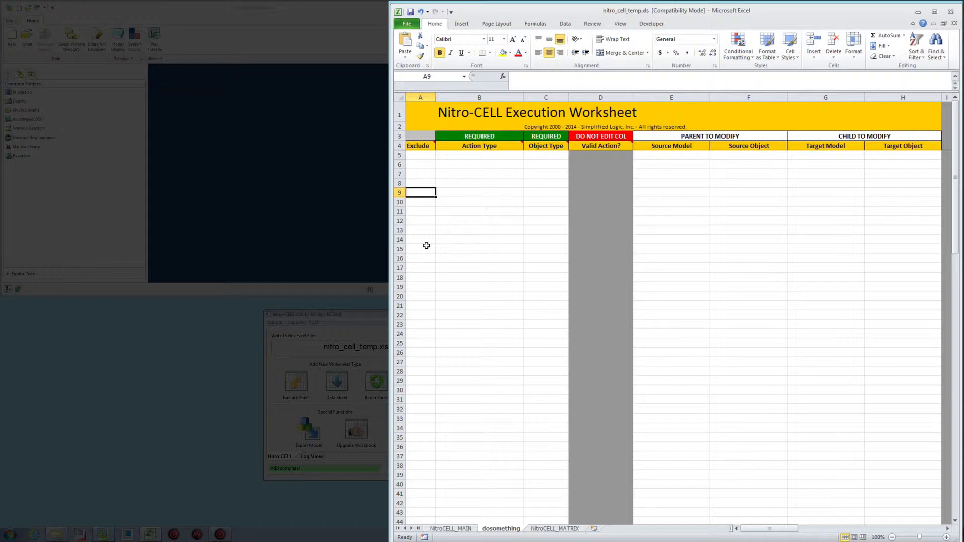
{"action": "mouse_move", "coordinate": [404, 188]}
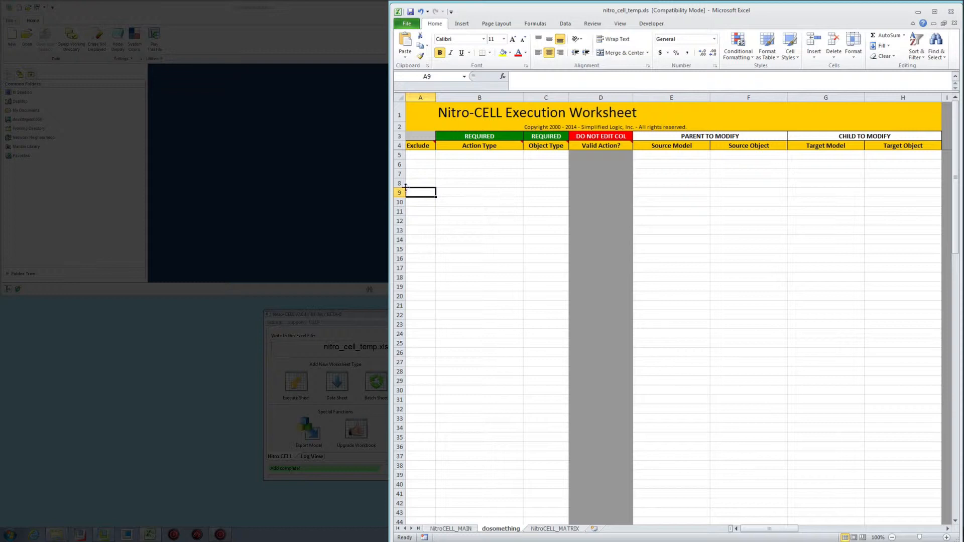
{"action": "mouse_move", "coordinate": [463, 186]}
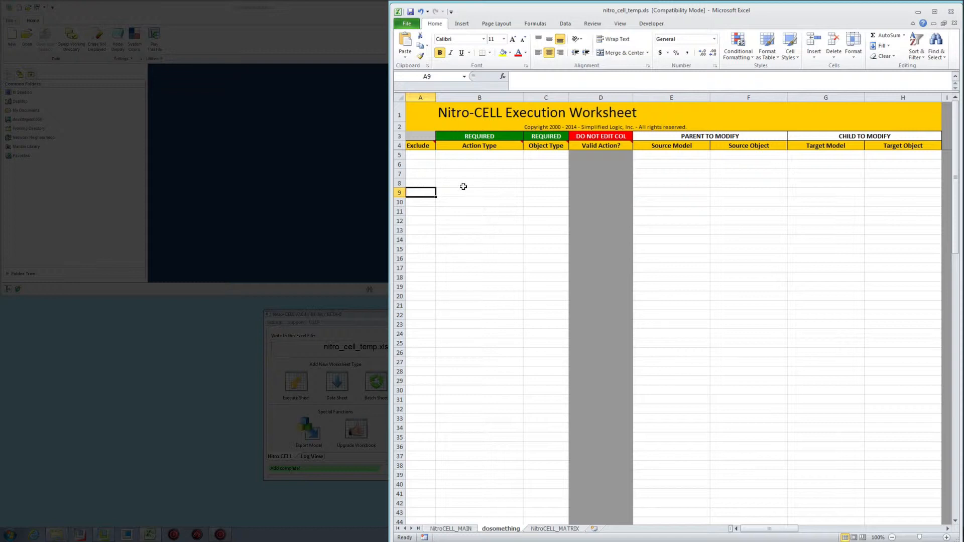
{"action": "mouse_move", "coordinate": [500, 189]}
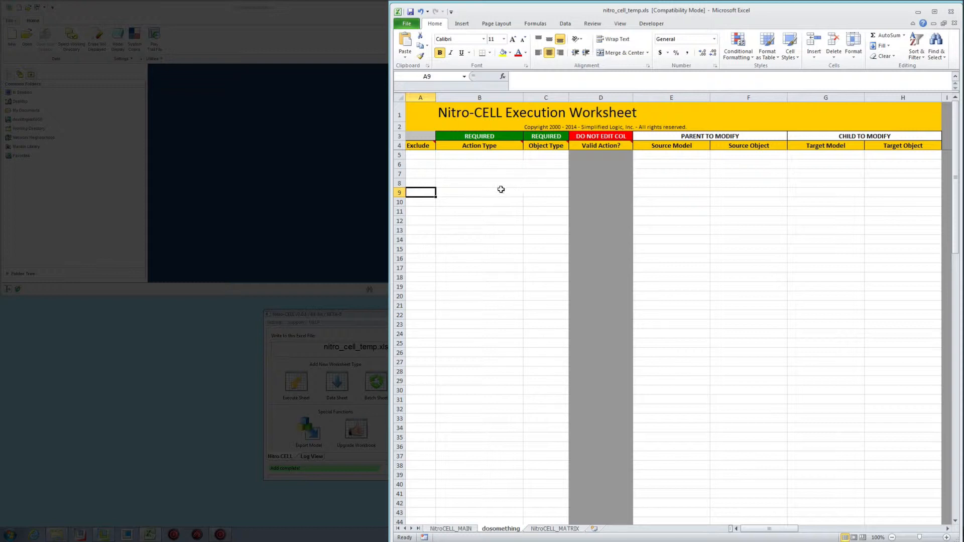
{"action": "mouse_move", "coordinate": [507, 197]}
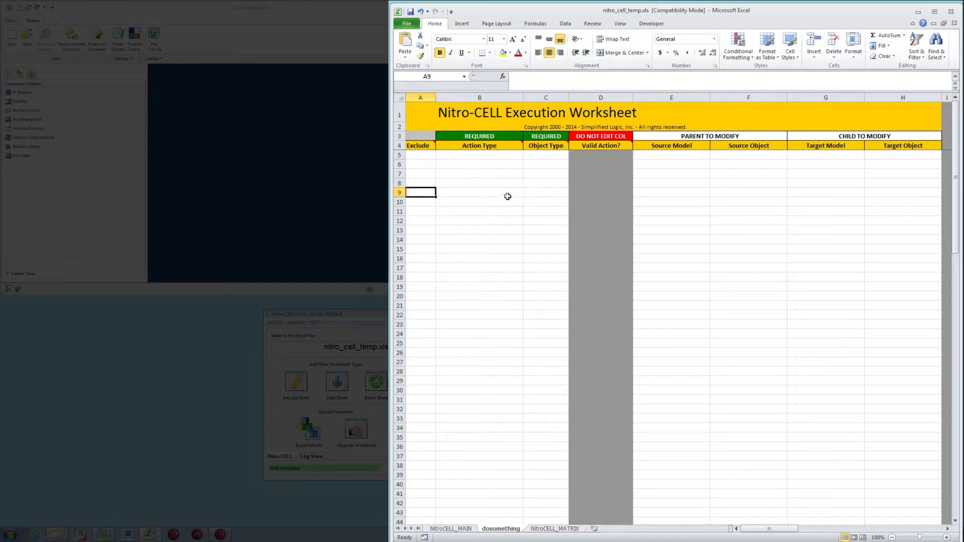
{"action": "mouse_move", "coordinate": [546, 193]}
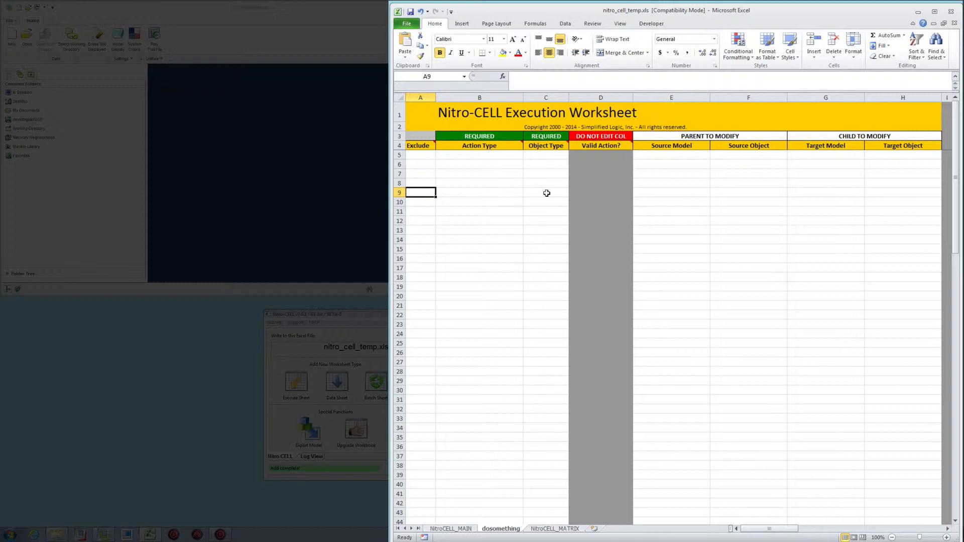
{"action": "mouse_move", "coordinate": [515, 191]}
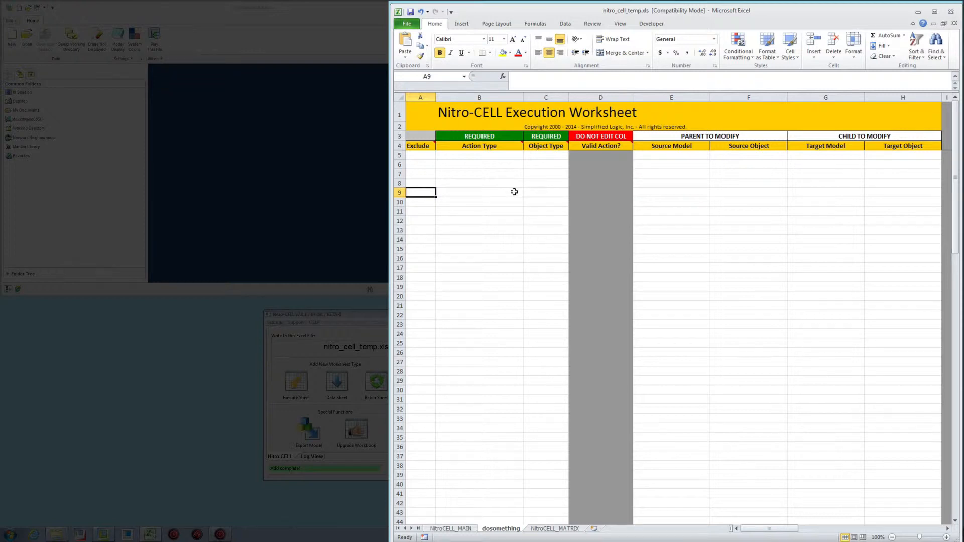
Step: Set C9's Object Type to Model on the dosomething sheet
{"action": "left_click", "coordinate": [526, 192]}
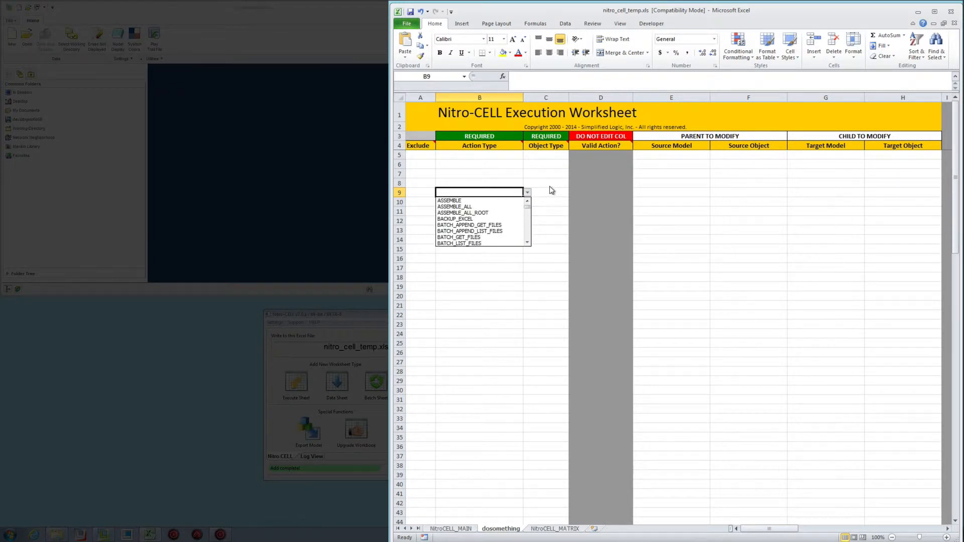
{"action": "left_click", "coordinate": [572, 192]}
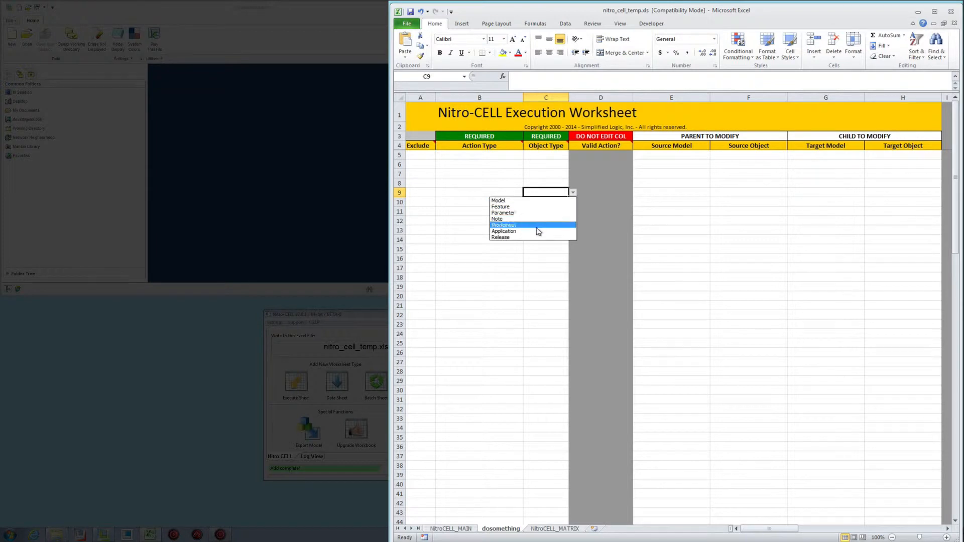
{"action": "mouse_move", "coordinate": [531, 219]}
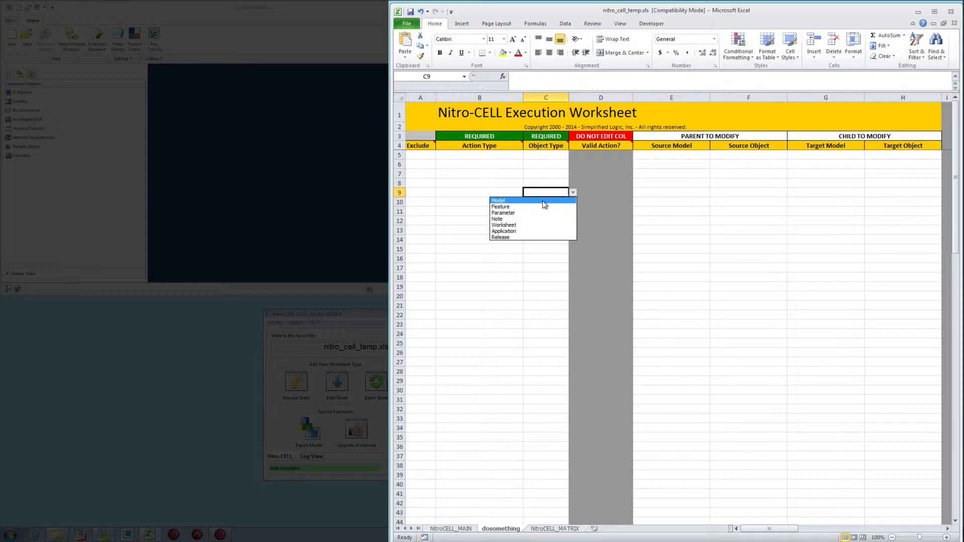
{"action": "left_click", "coordinate": [498, 200]}
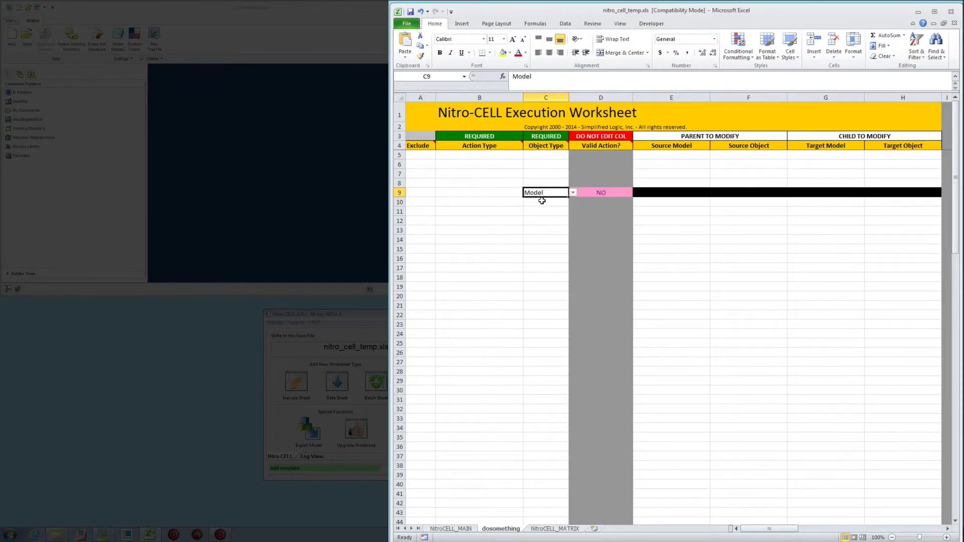
{"action": "left_click", "coordinate": [545, 211]}
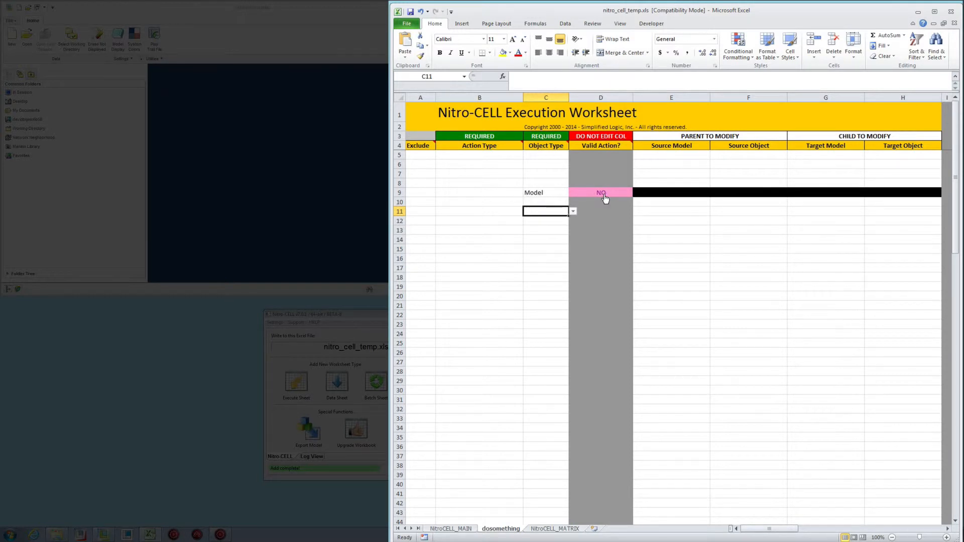
{"action": "mouse_move", "coordinate": [605, 194]}
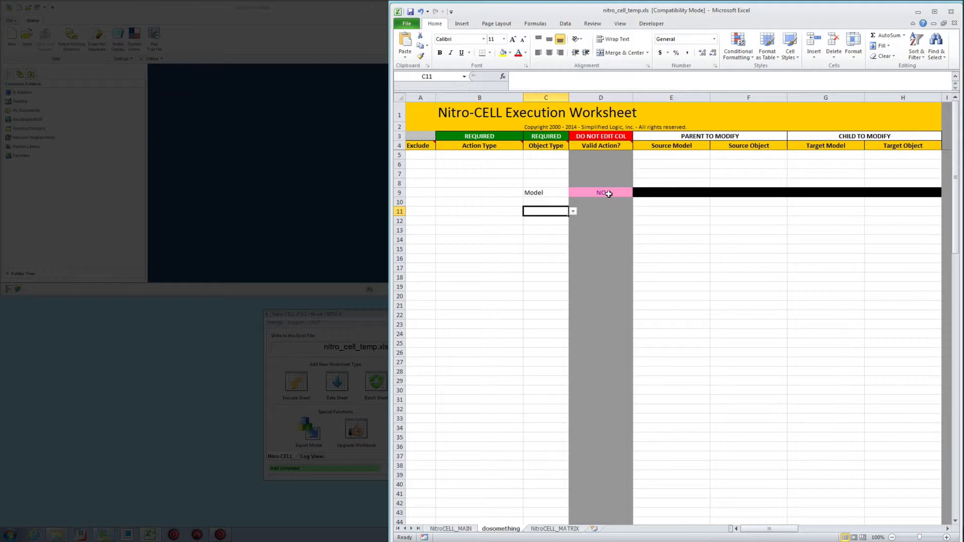
{"action": "mouse_move", "coordinate": [921, 189]}
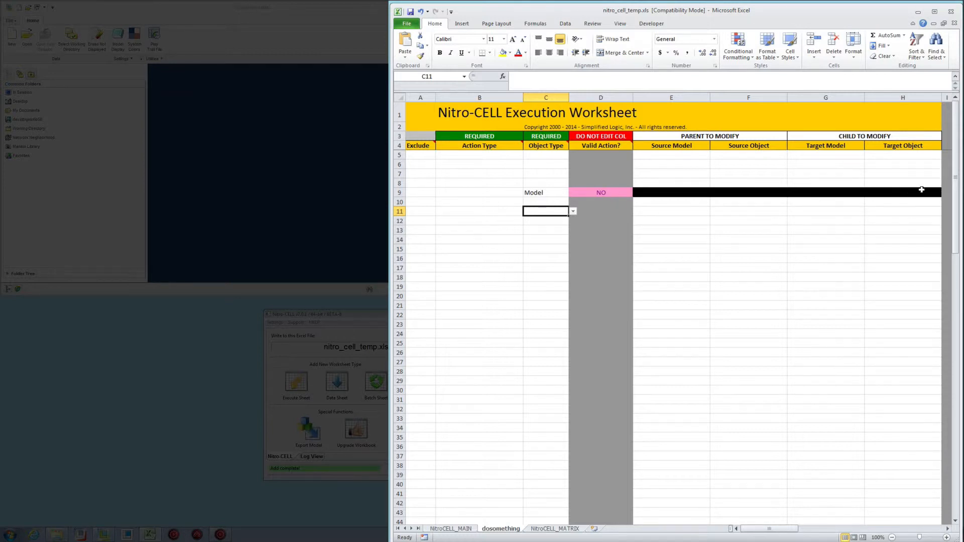
Step: Set row 9's action type to OPEN, making it a valid action
{"action": "left_click", "coordinate": [479, 193]}
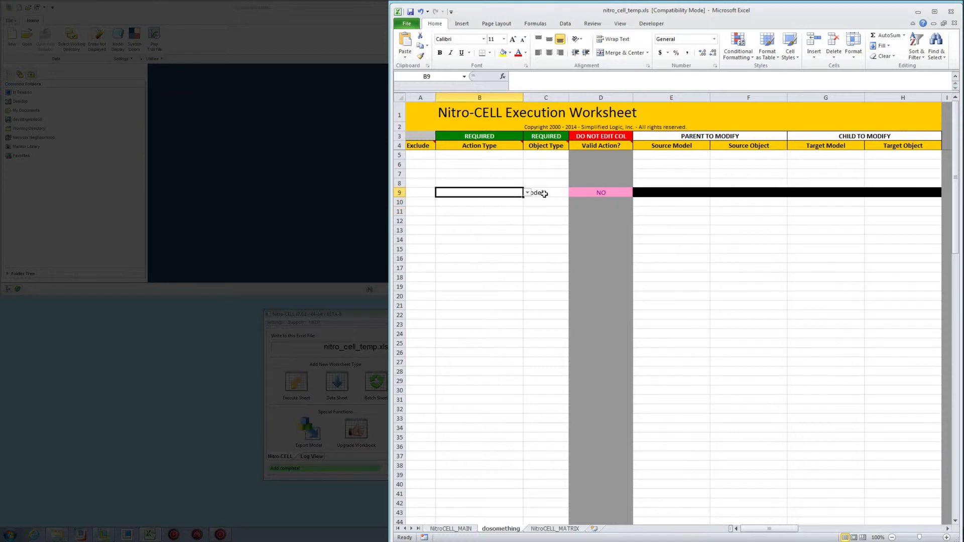
{"action": "left_click", "coordinate": [527, 192]}
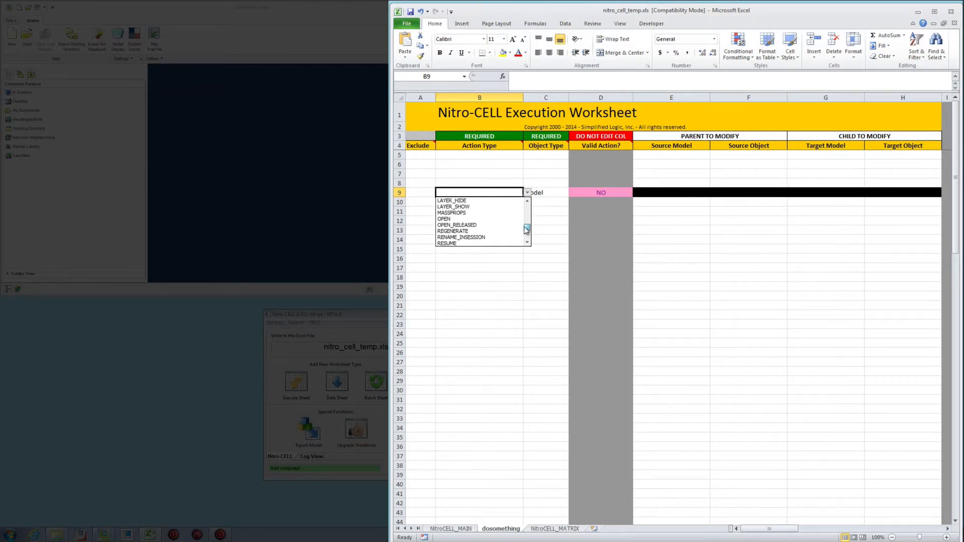
{"action": "left_click", "coordinate": [444, 219]}
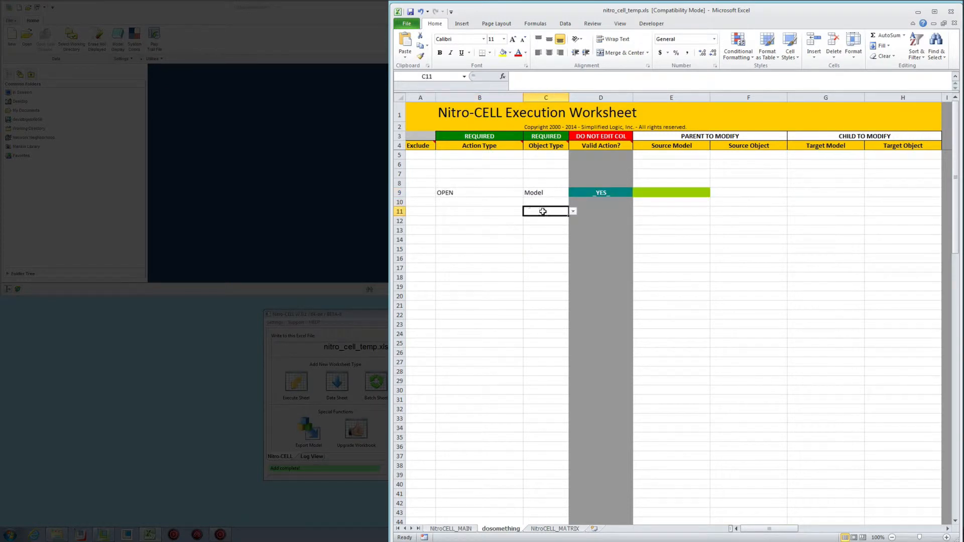
Step: Set row 11's object type to Feature and its action to COPY
{"action": "left_click", "coordinate": [573, 211]}
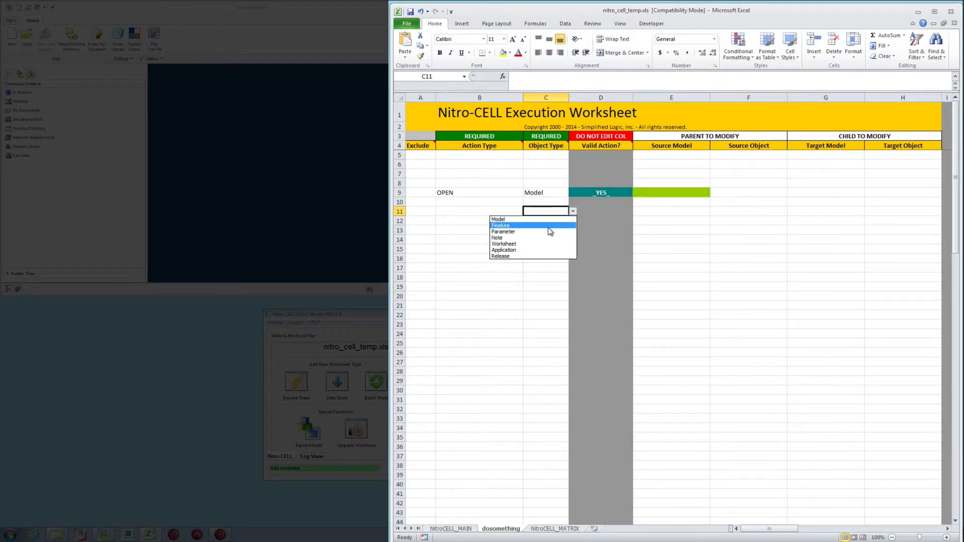
{"action": "left_click", "coordinate": [500, 225]}
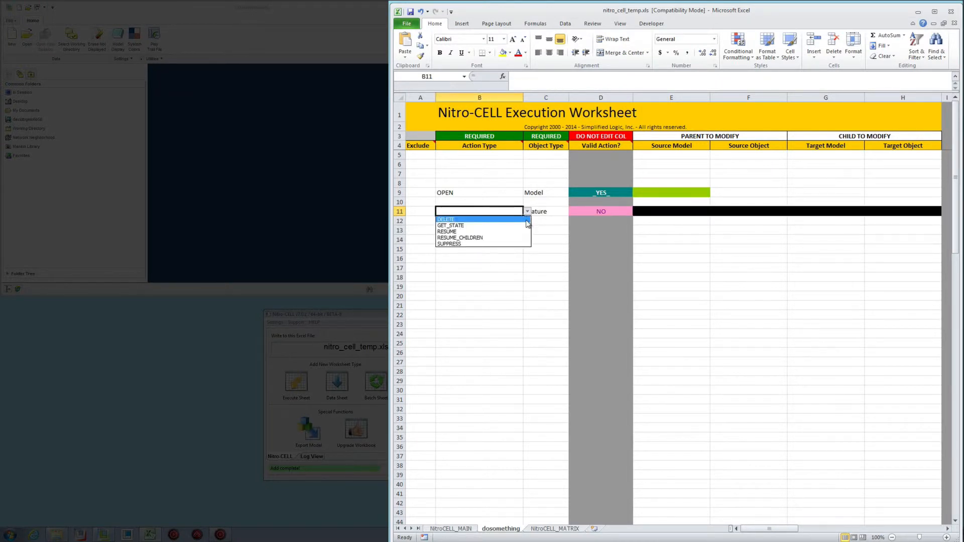
{"action": "mouse_move", "coordinate": [518, 226]}
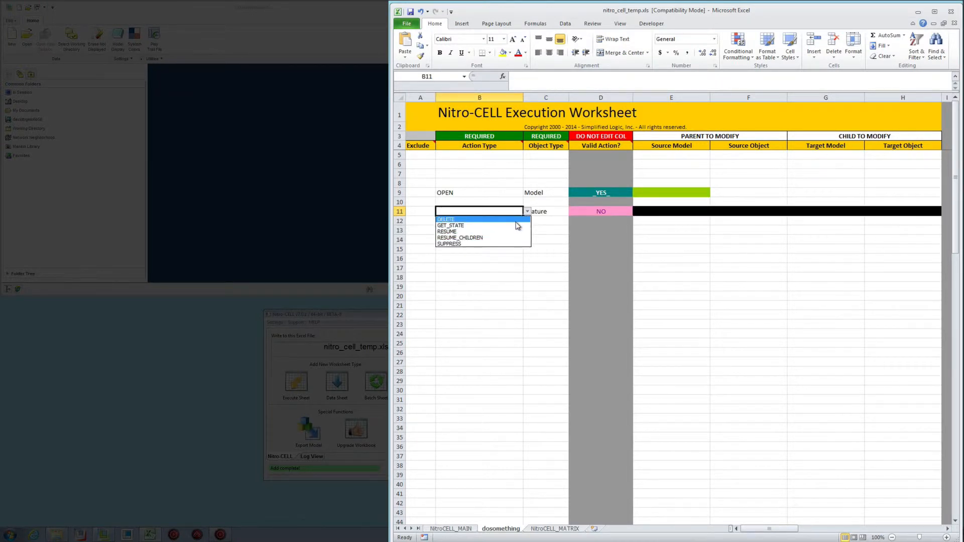
{"action": "mouse_move", "coordinate": [482, 238]}
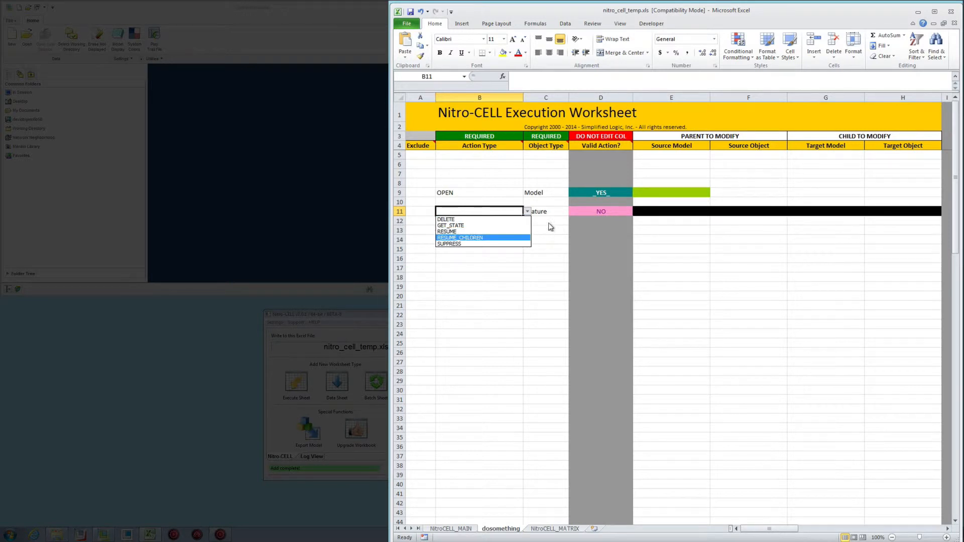
{"action": "mouse_move", "coordinate": [483, 219]}
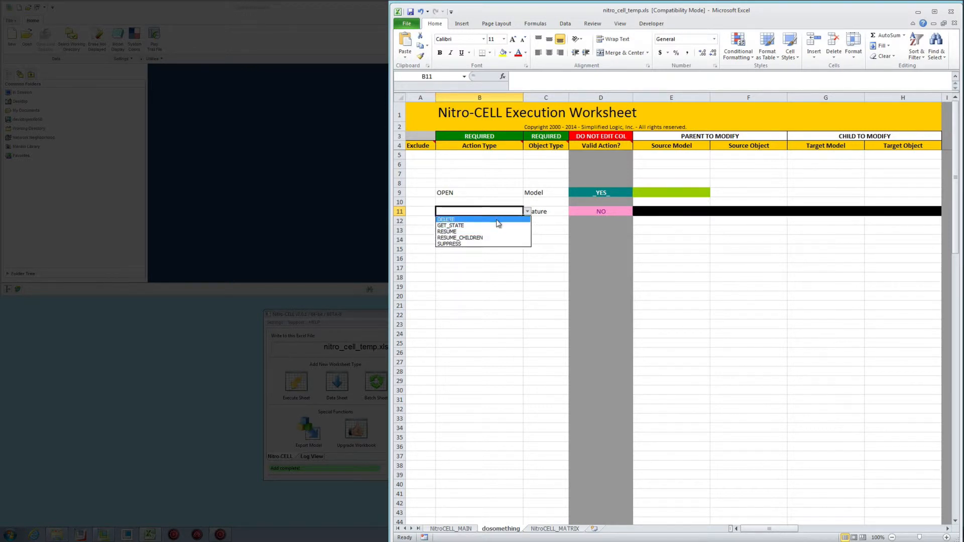
{"action": "left_click", "coordinate": [543, 228]}
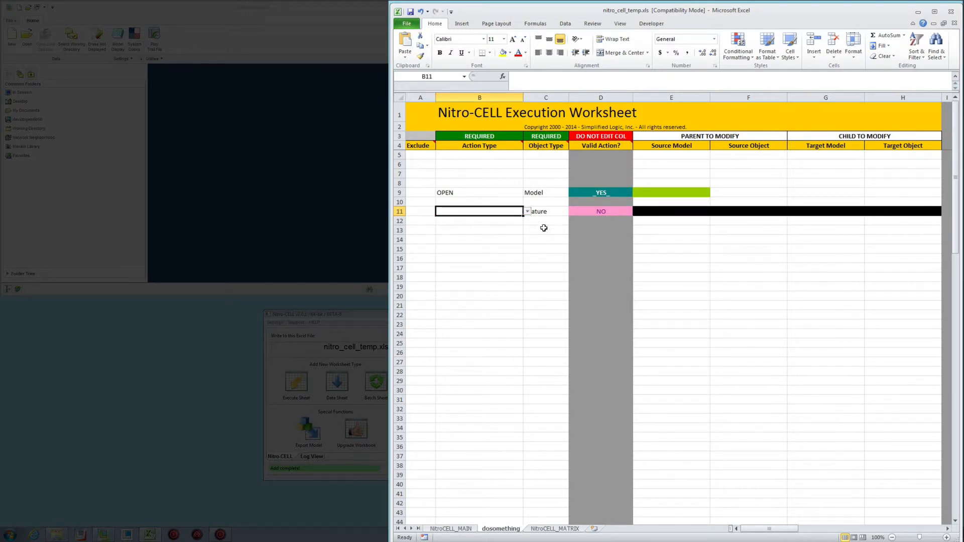
{"action": "left_click", "coordinate": [545, 210]}
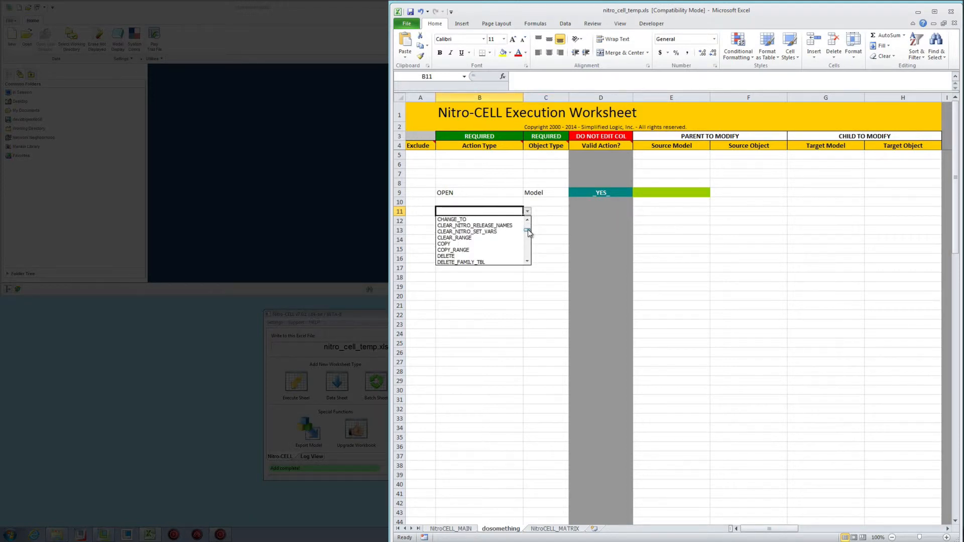
{"action": "left_click", "coordinate": [443, 243]}
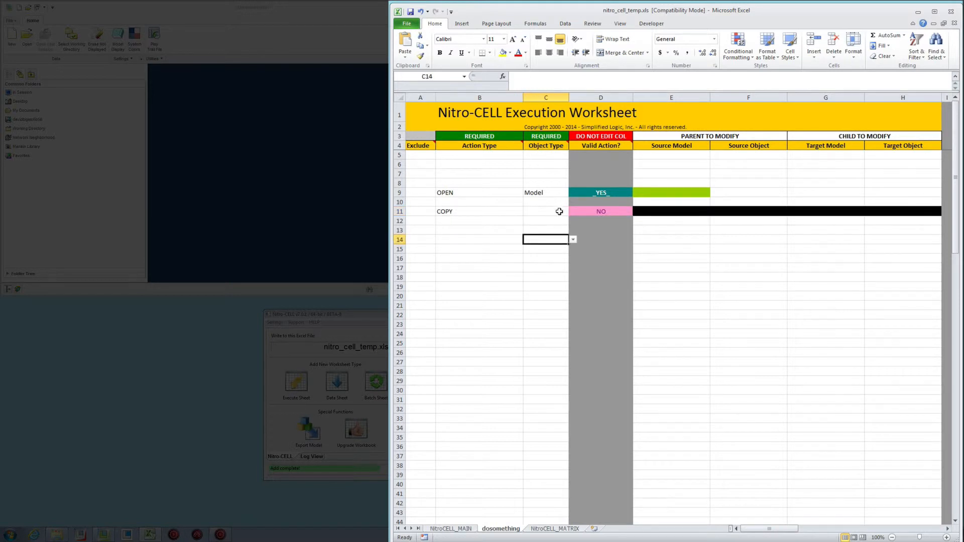
{"action": "left_click", "coordinate": [572, 210]}
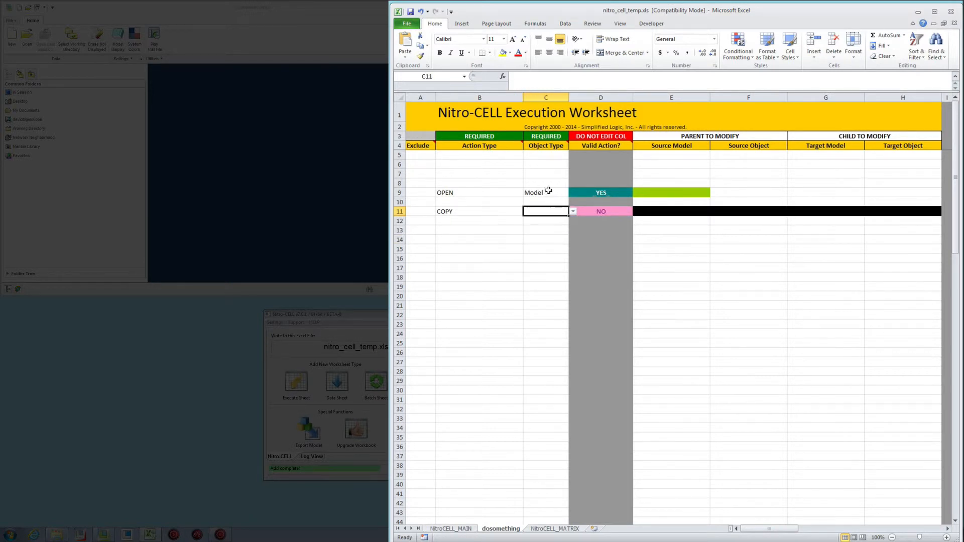
{"action": "left_click", "coordinate": [479, 211]}
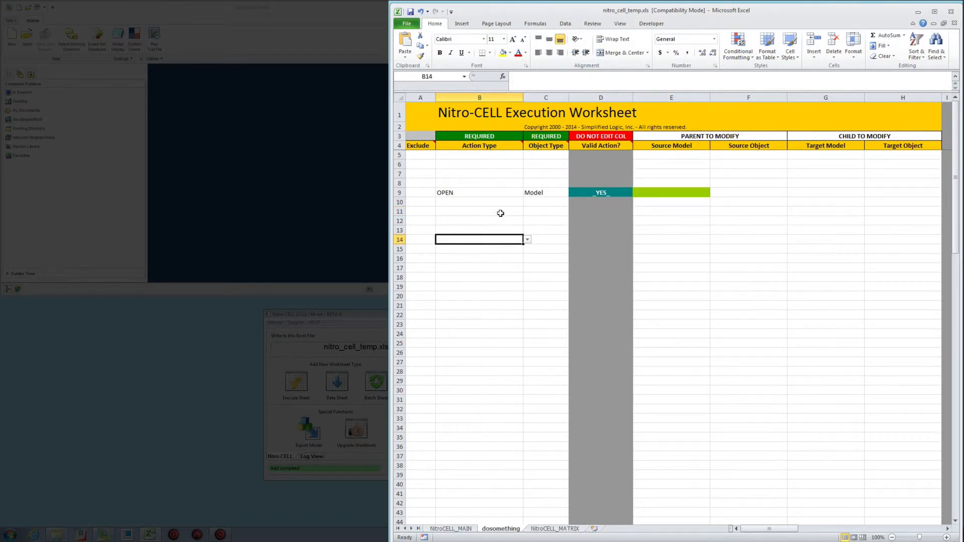
{"action": "mouse_move", "coordinate": [445, 189]}
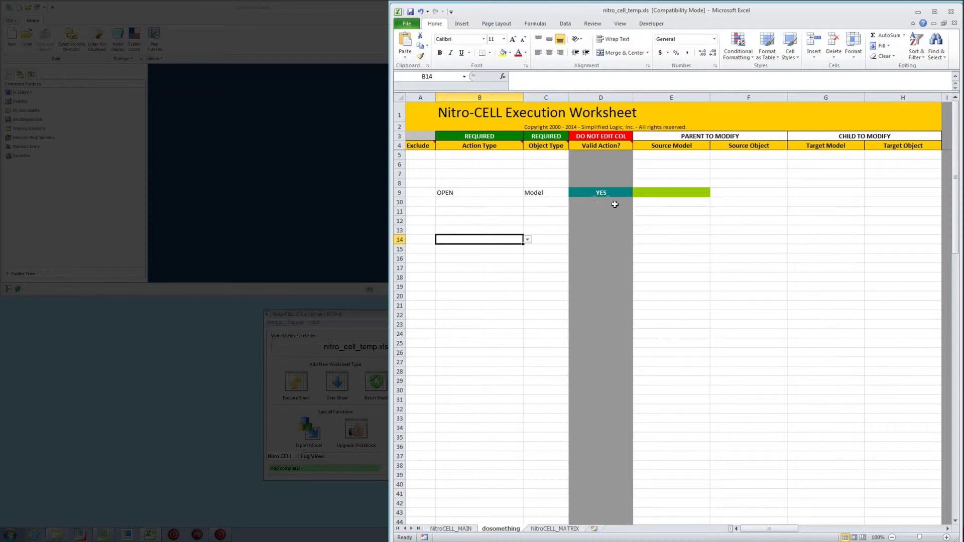
{"action": "mouse_move", "coordinate": [675, 192]}
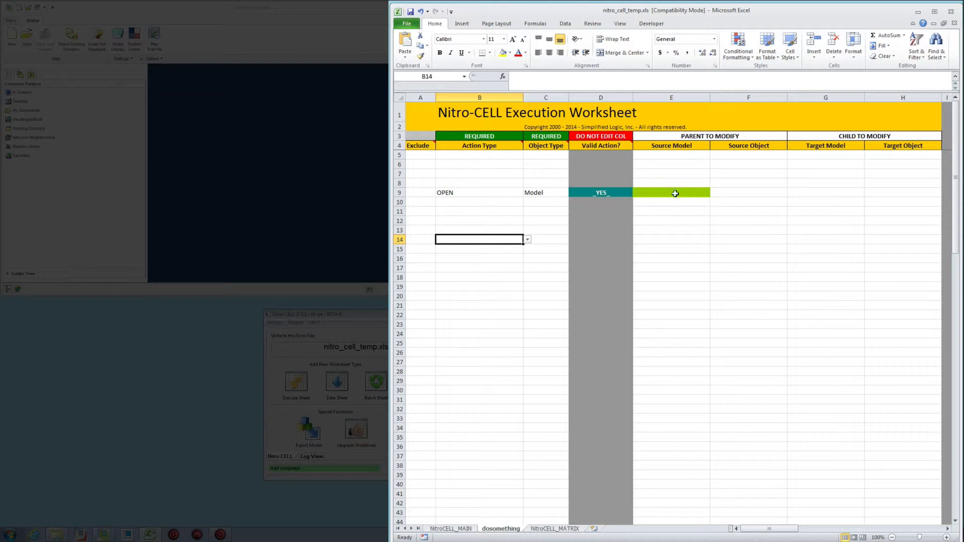
{"action": "mouse_move", "coordinate": [870, 191]}
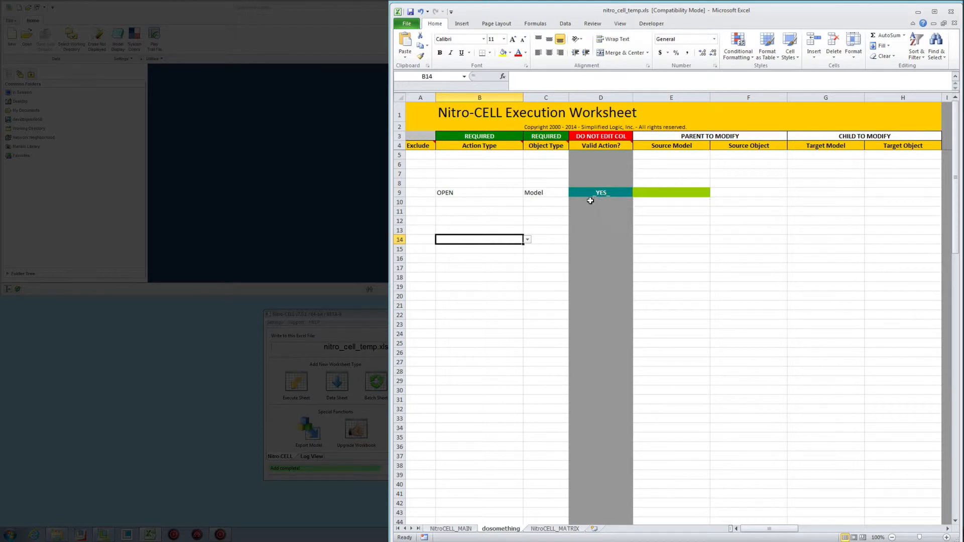
{"action": "mouse_move", "coordinate": [605, 205]}
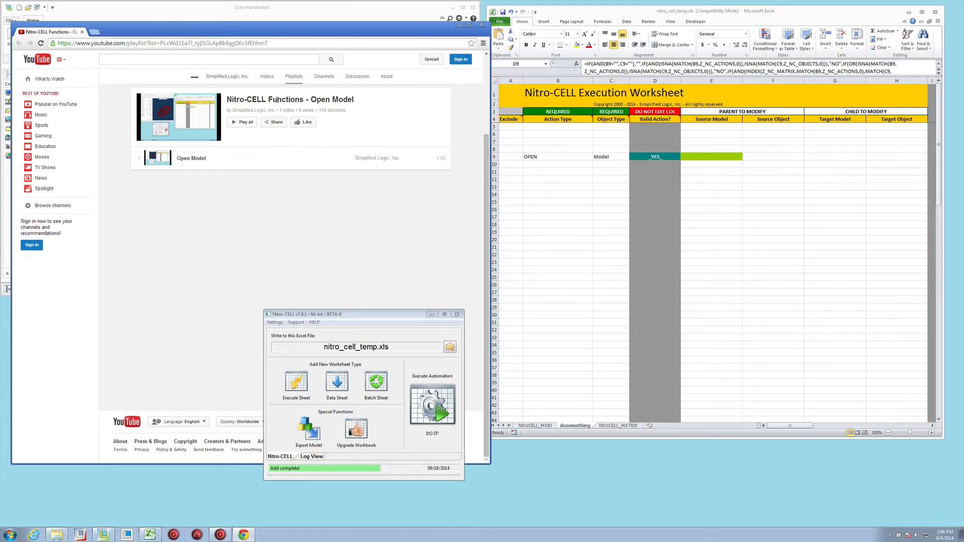
{"action": "mouse_move", "coordinate": [272, 118]}
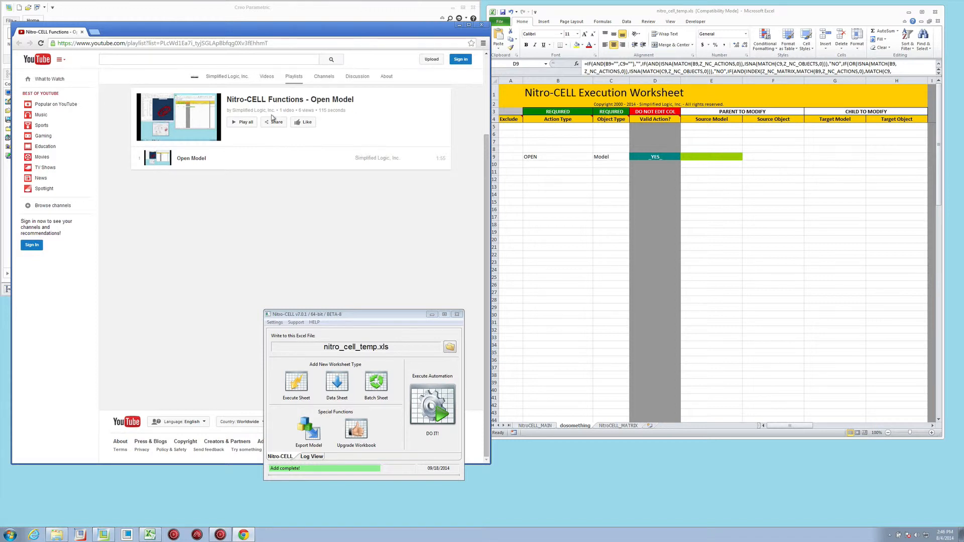
{"action": "mouse_move", "coordinate": [313, 210]}
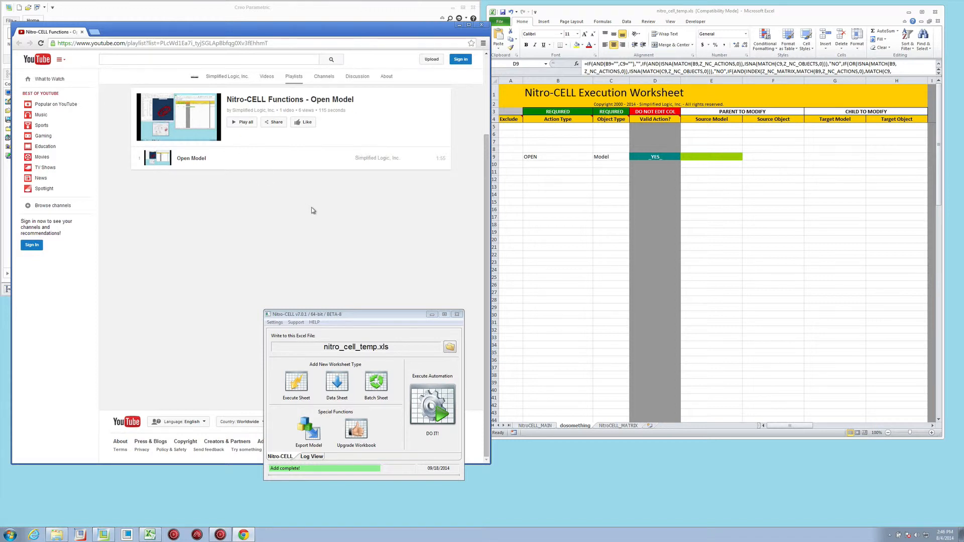
{"action": "mouse_move", "coordinate": [443, 178]}
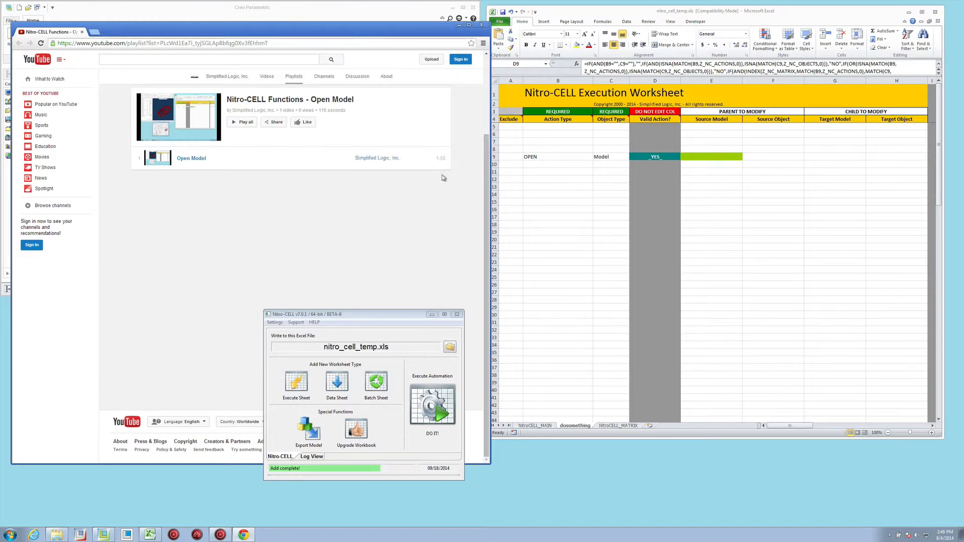
{"action": "mouse_move", "coordinate": [440, 195]}
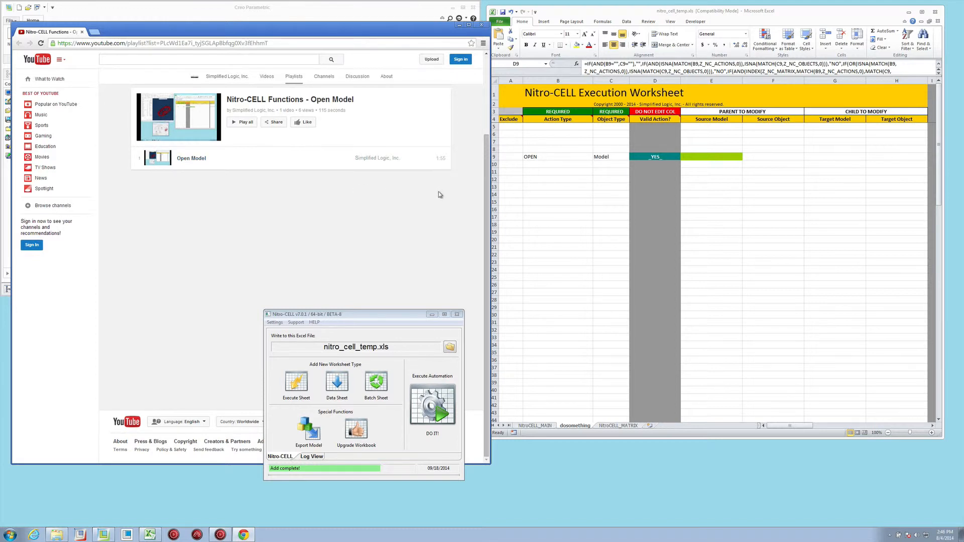
{"action": "mouse_move", "coordinate": [483, 24]}
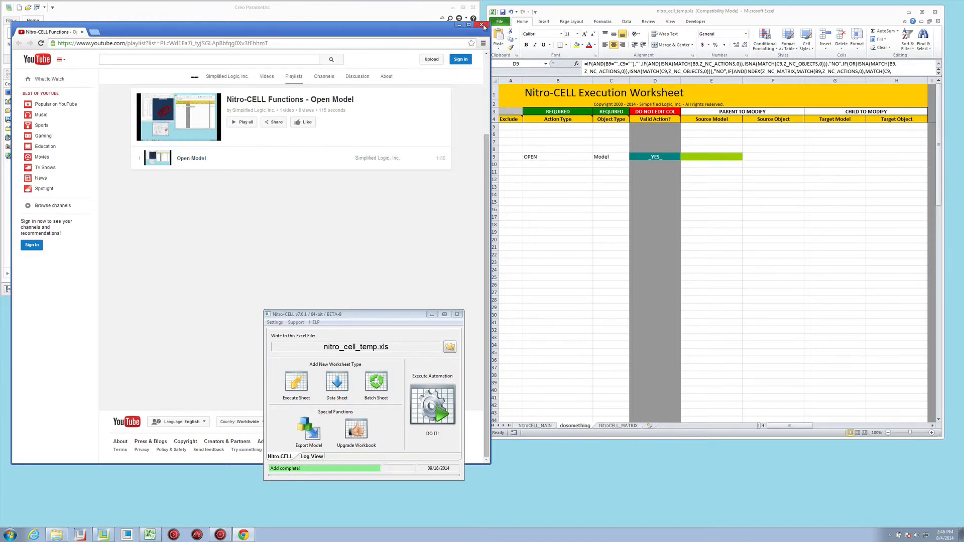
Step: Set B10's action type to COPY, creating a valid COPY Note row
{"action": "left_click", "coordinate": [484, 24]}
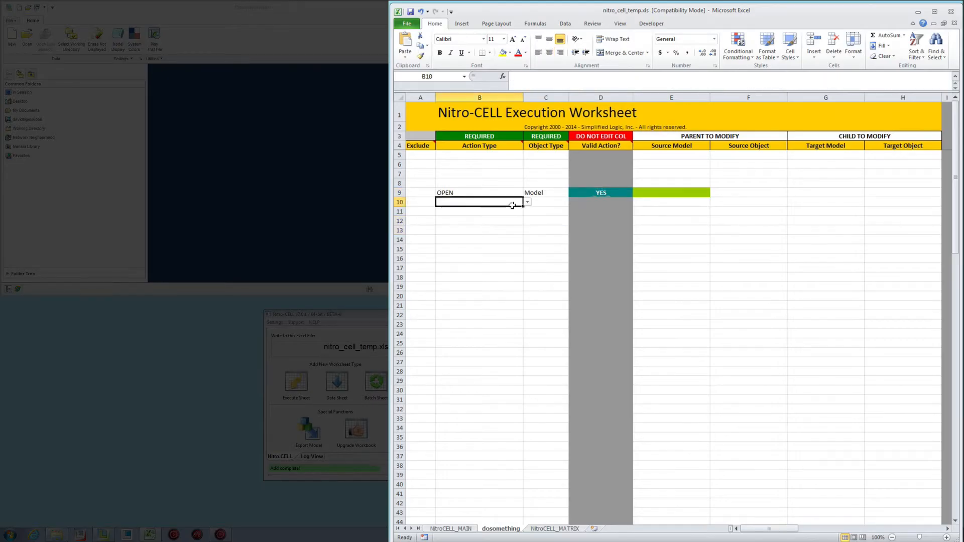
{"action": "left_click", "coordinate": [526, 201]}
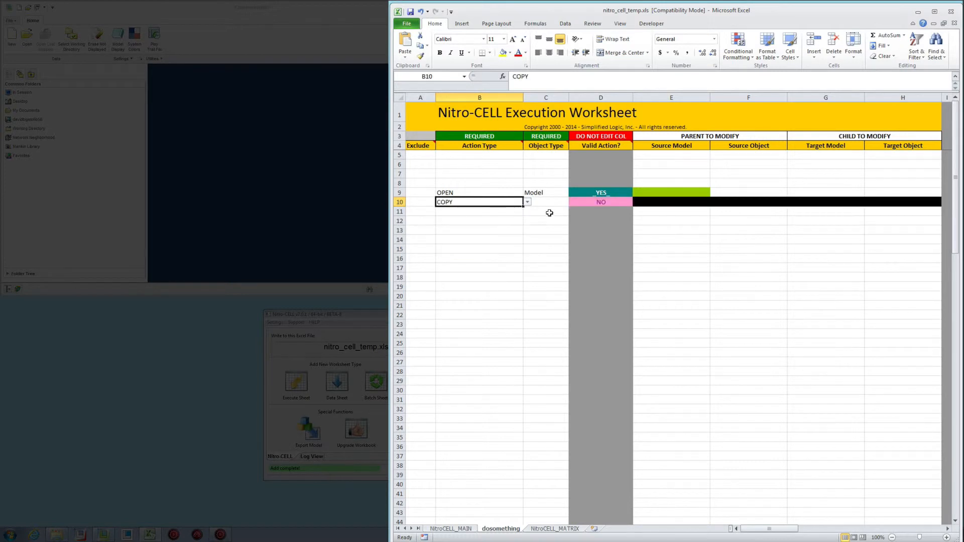
{"action": "left_click", "coordinate": [545, 202]}
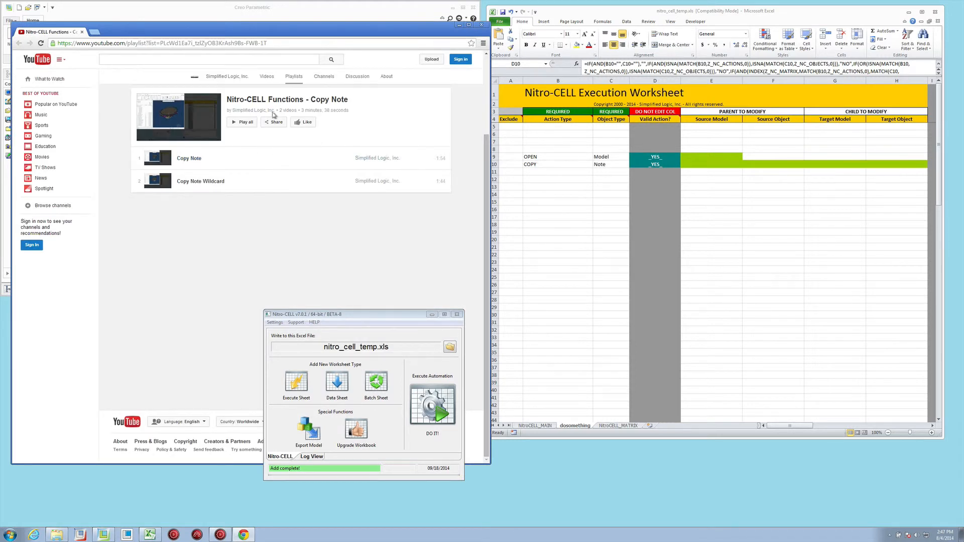
{"action": "mouse_move", "coordinate": [275, 223]}
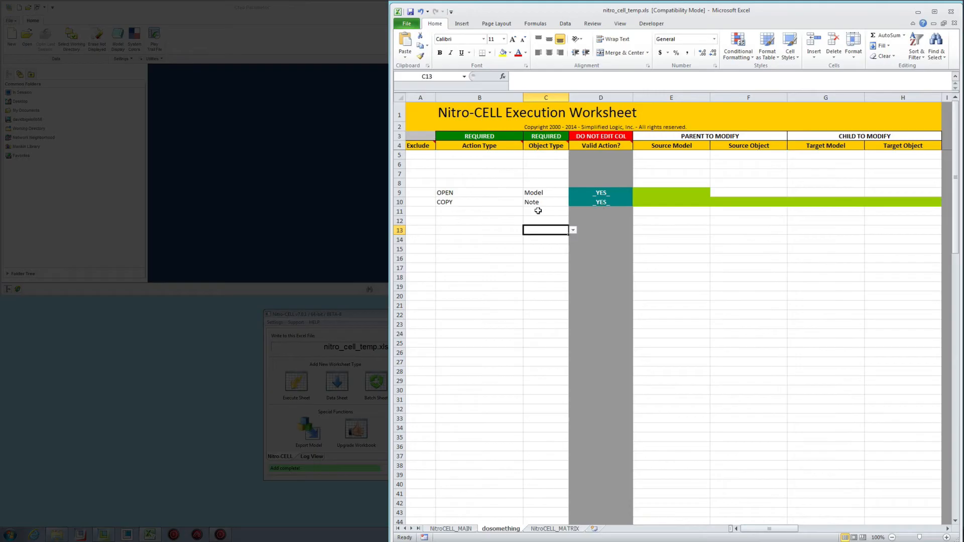
{"action": "mouse_move", "coordinate": [601, 202]}
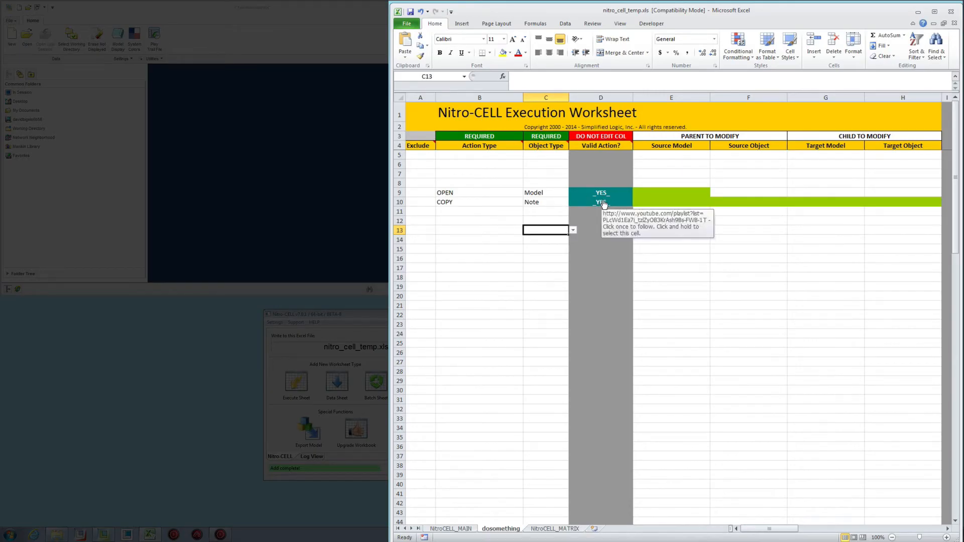
{"action": "left_click", "coordinate": [479, 230]}
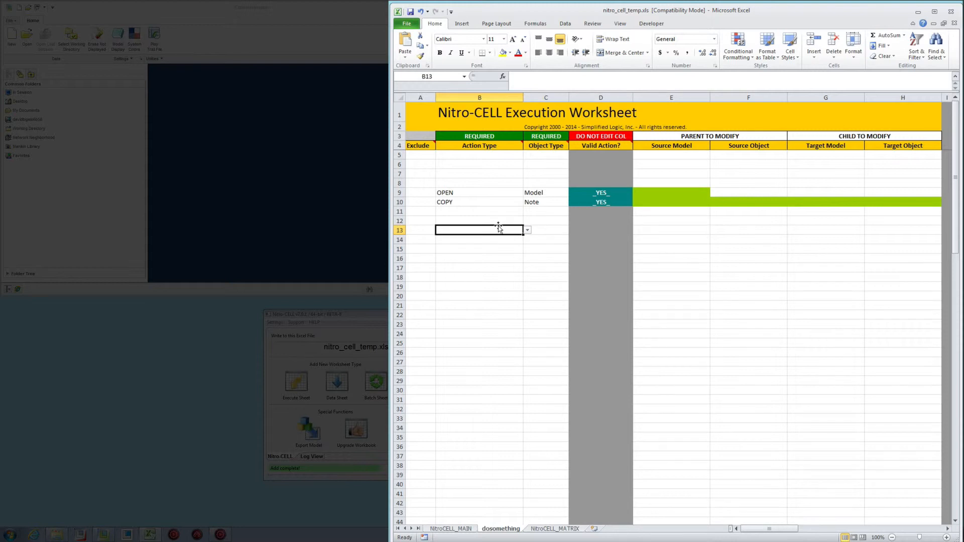
{"action": "mouse_move", "coordinate": [674, 198]}
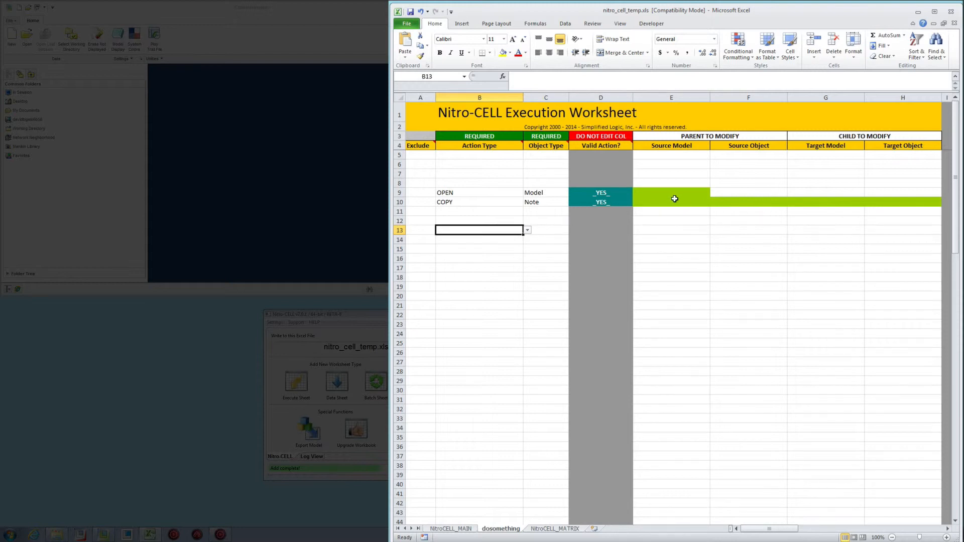
{"action": "mouse_move", "coordinate": [886, 202]}
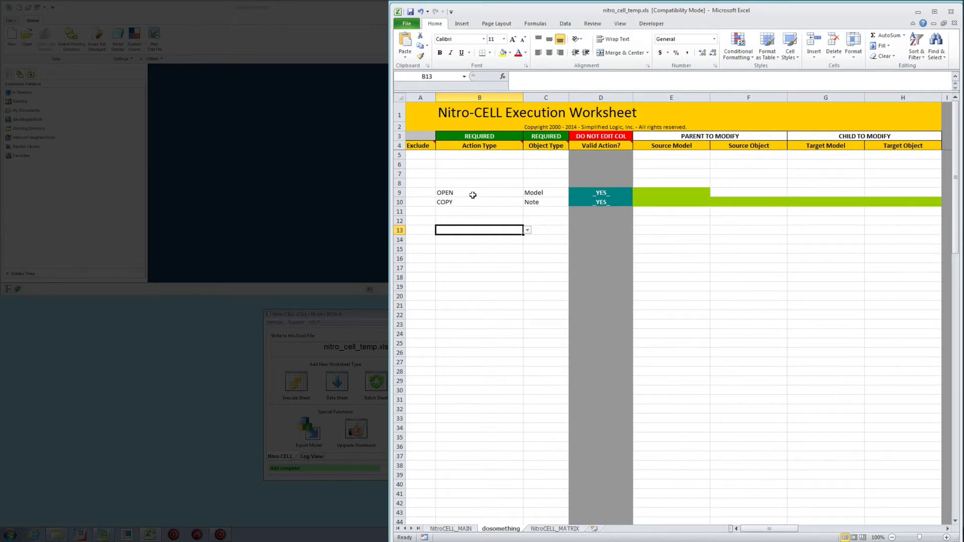
{"action": "mouse_move", "coordinate": [691, 192]}
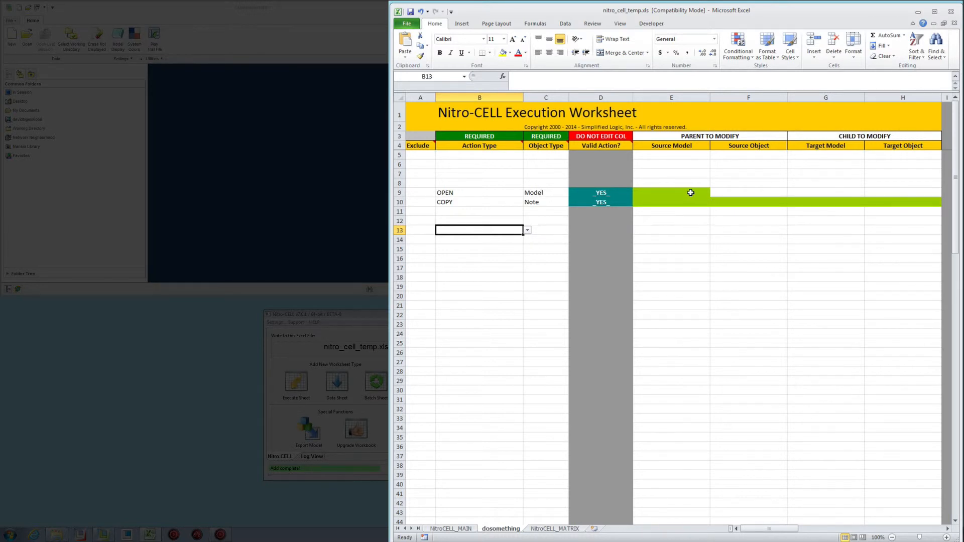
{"action": "mouse_move", "coordinate": [906, 205]}
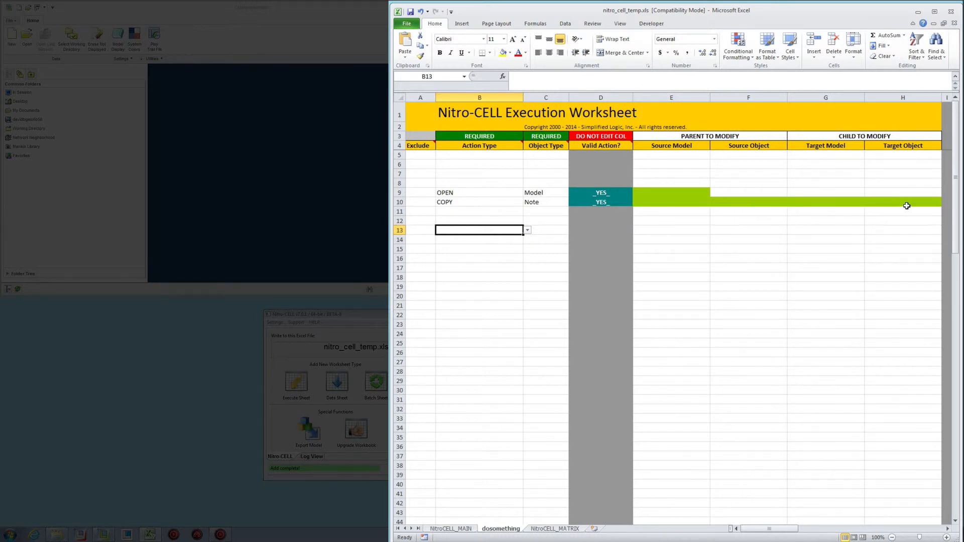
{"action": "mouse_move", "coordinate": [898, 211]}
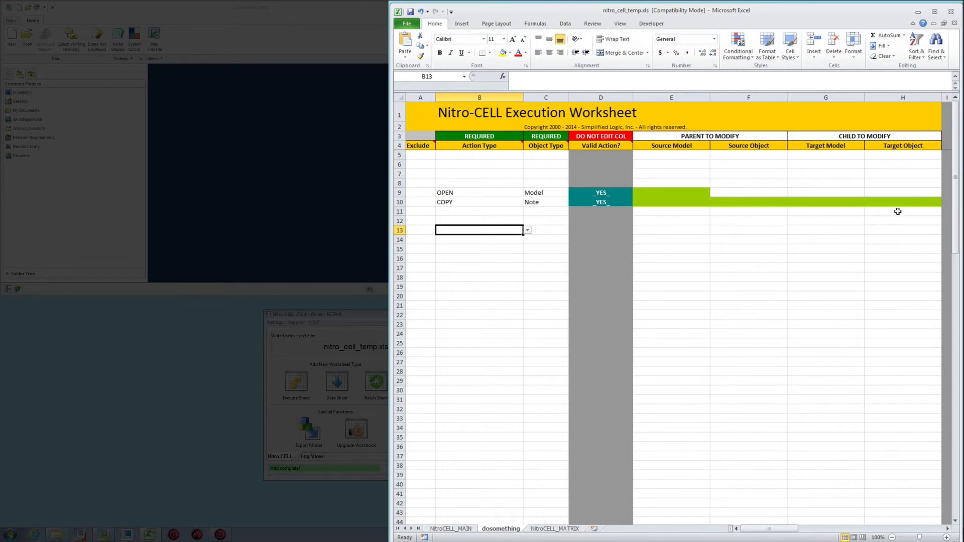
{"action": "mouse_move", "coordinate": [781, 501]}
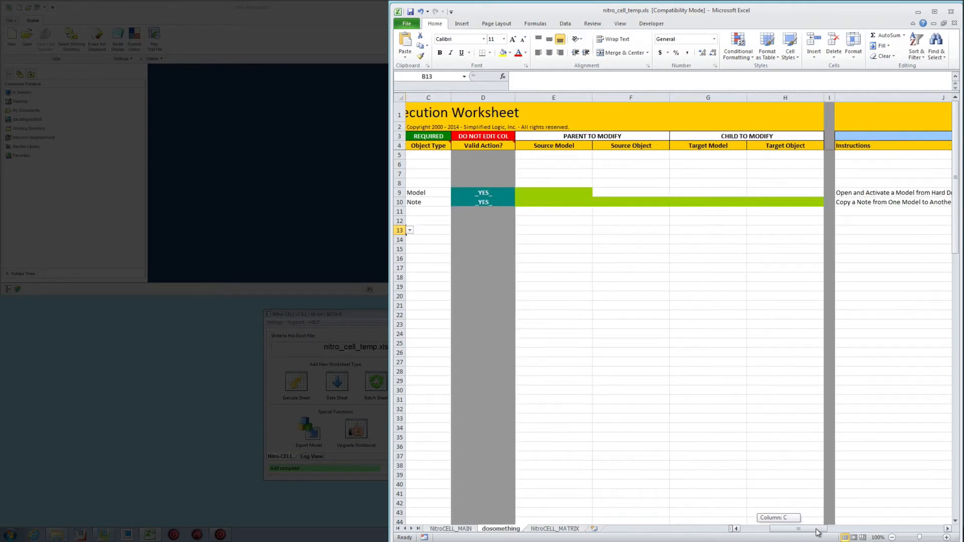
Step: Scroll right to read the Instructions and Usage columns for rows 9–10
{"action": "scroll", "scroll_direction": "right", "scroll_amount": 3}
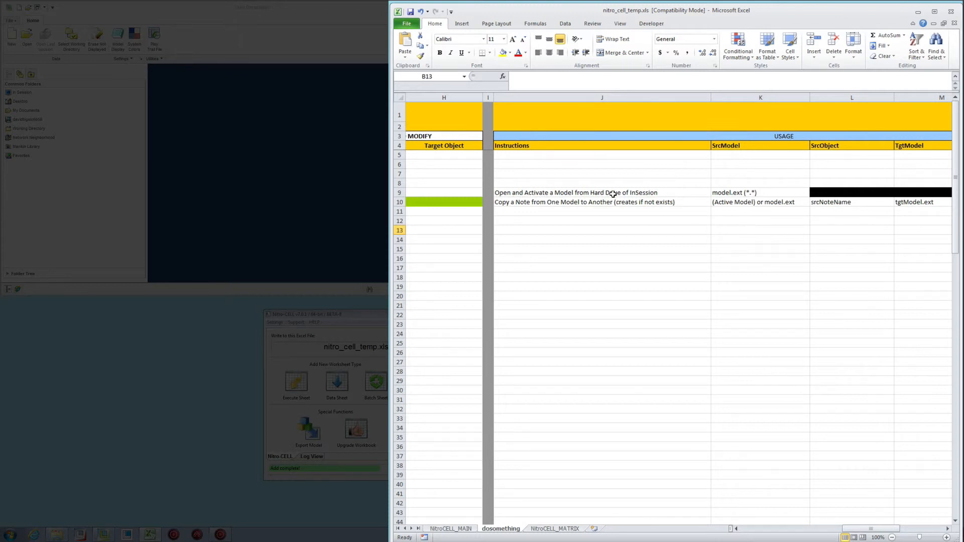
{"action": "mouse_move", "coordinate": [683, 193]}
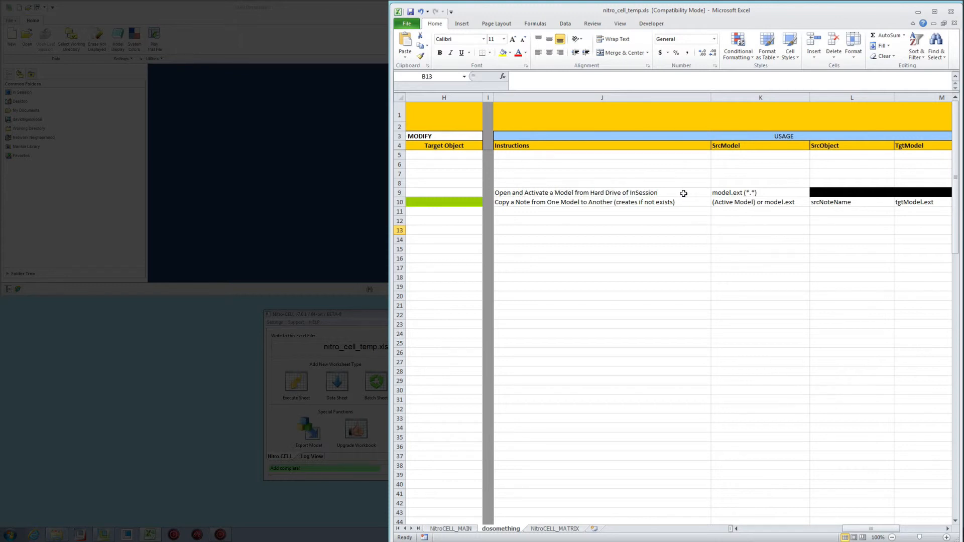
{"action": "mouse_move", "coordinate": [761, 193]}
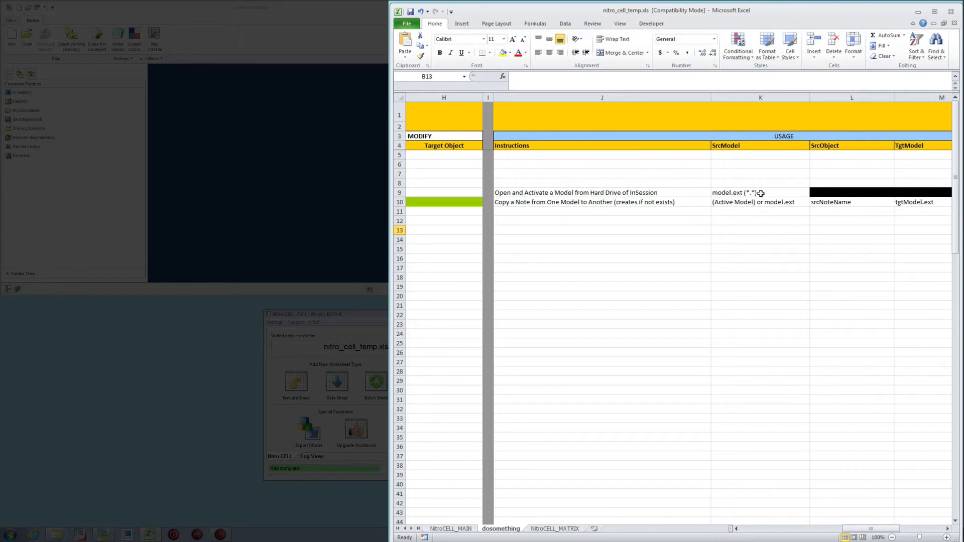
{"action": "scroll", "scroll_direction": "right", "scroll_amount": 3}
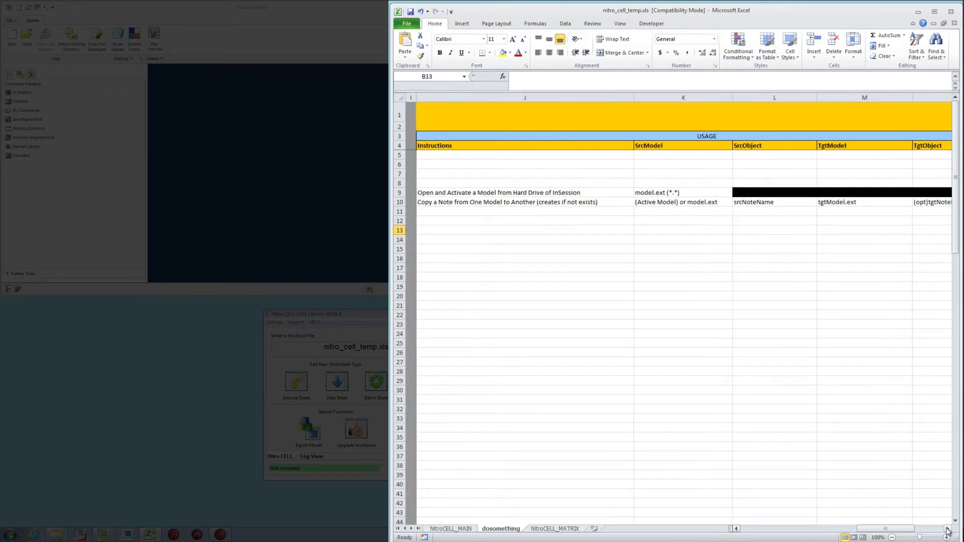
{"action": "scroll", "scroll_direction": "right", "scroll_amount": 3}
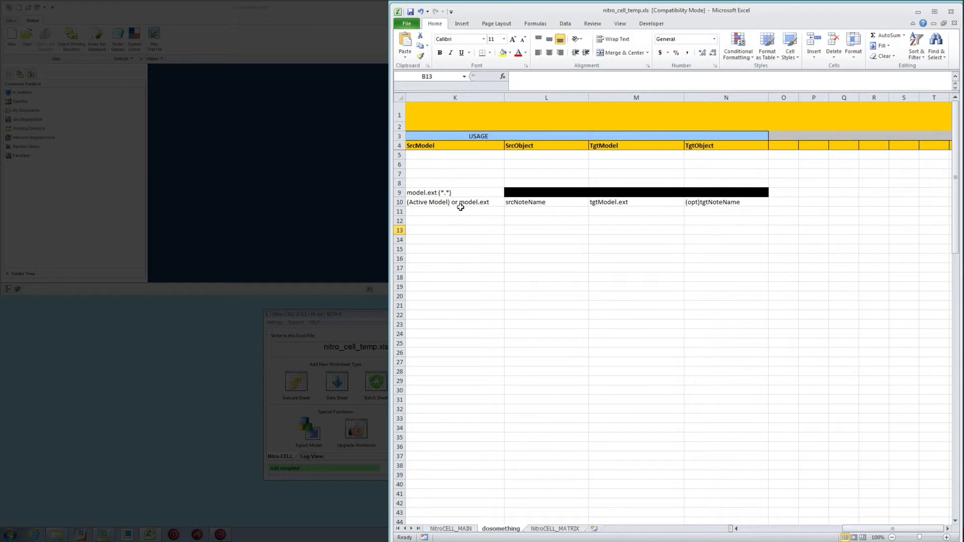
{"action": "mouse_move", "coordinate": [790, 537]}
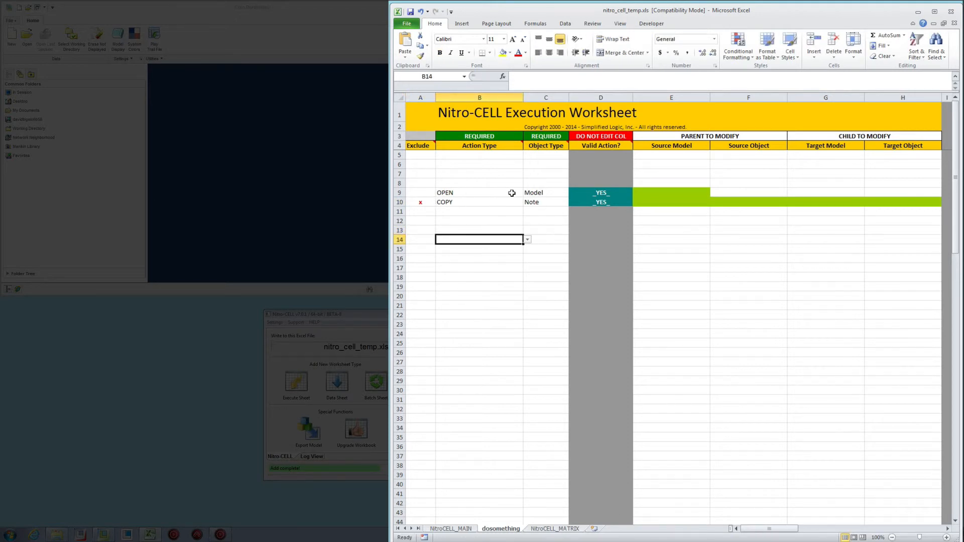
Step: Enter basket.prt as row 9's model, run the sheet into Creo, and view NitroCELL_MAIN
{"action": "left_click", "coordinate": [671, 192]}
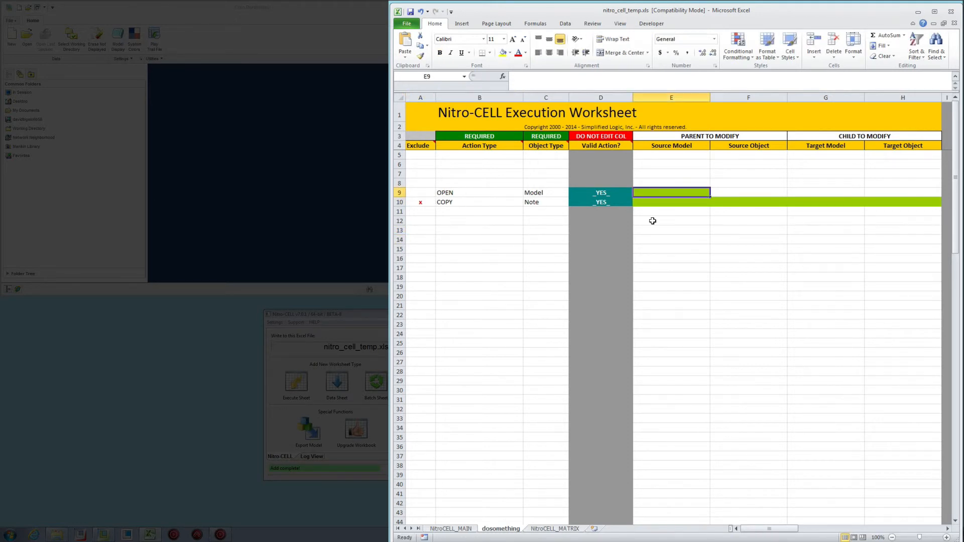
{"action": "type", "text": "basket.prt"}
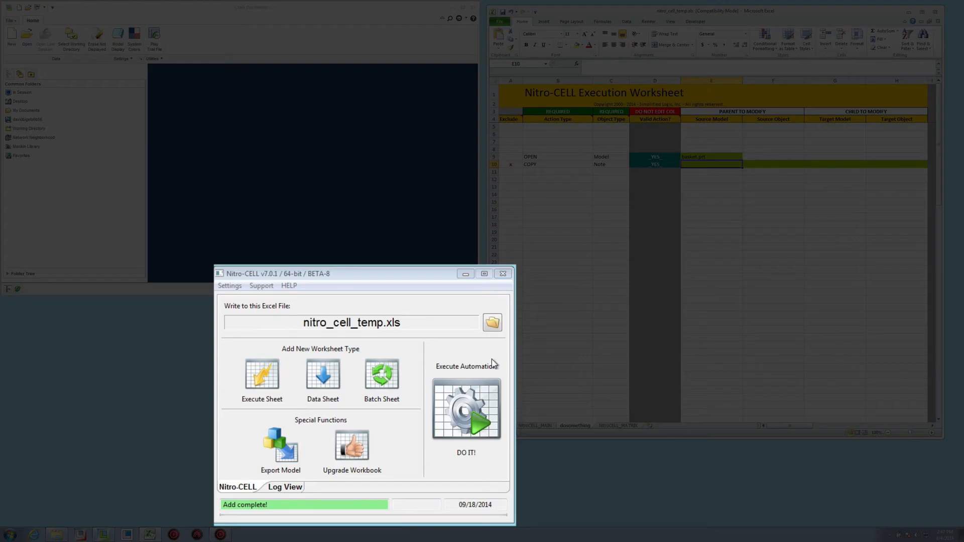
{"action": "left_click", "coordinate": [466, 409]}
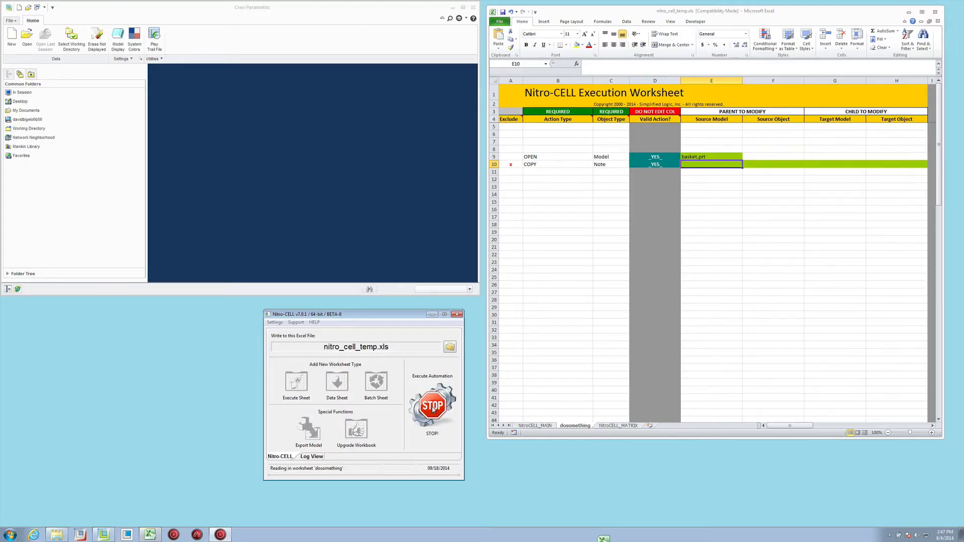
{"action": "left_click", "coordinate": [432, 405]}
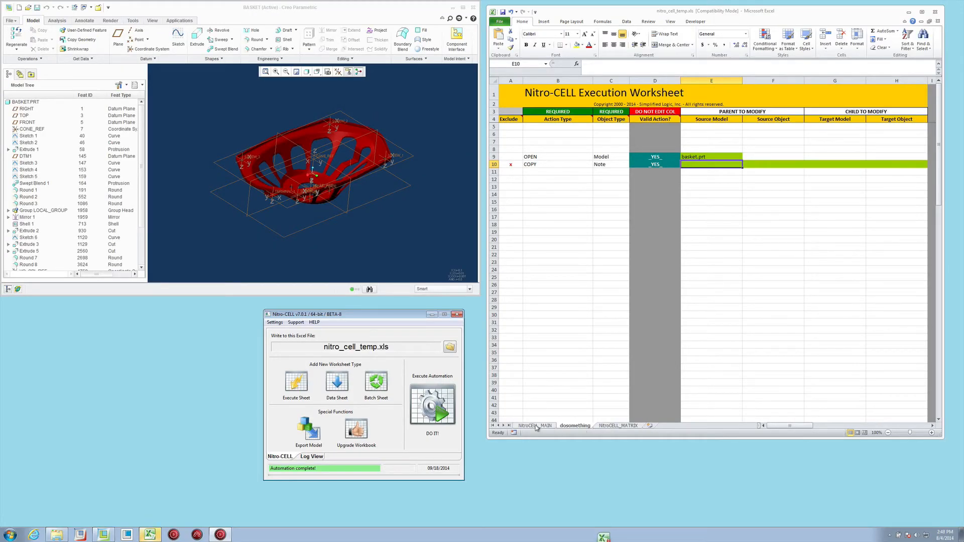
{"action": "left_click", "coordinate": [534, 425]}
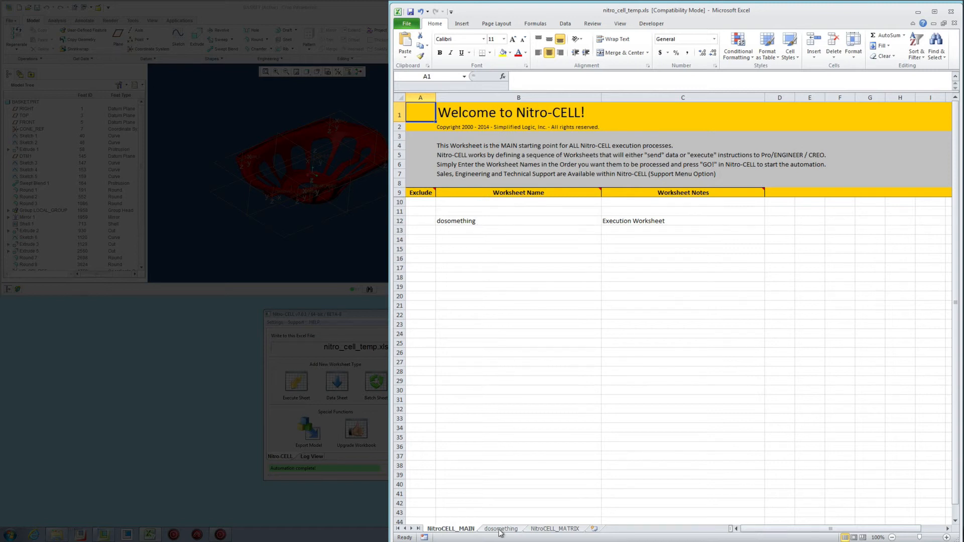
Step: Return to the dosomething sheet tab
{"action": "left_click", "coordinate": [502, 528]}
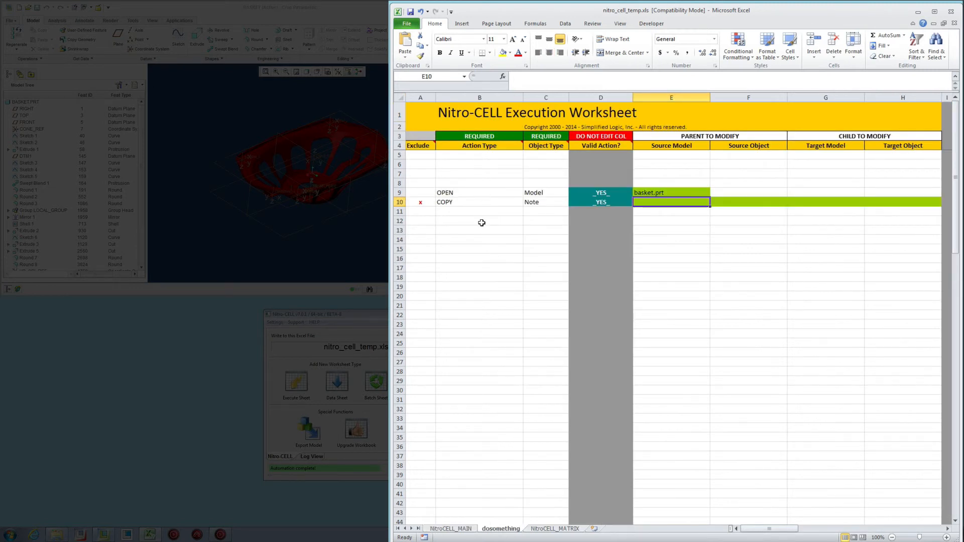
{"action": "mouse_move", "coordinate": [492, 186]}
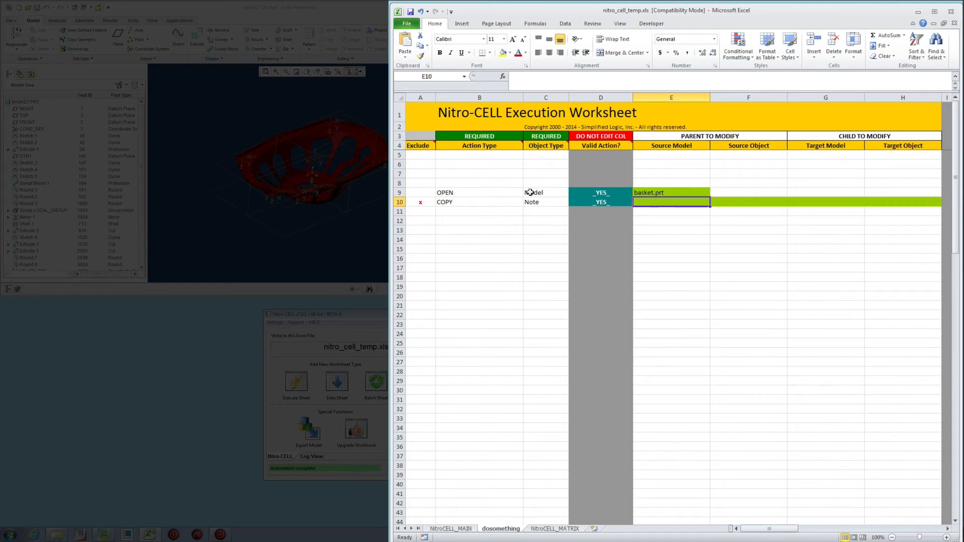
{"action": "mouse_move", "coordinate": [519, 205]}
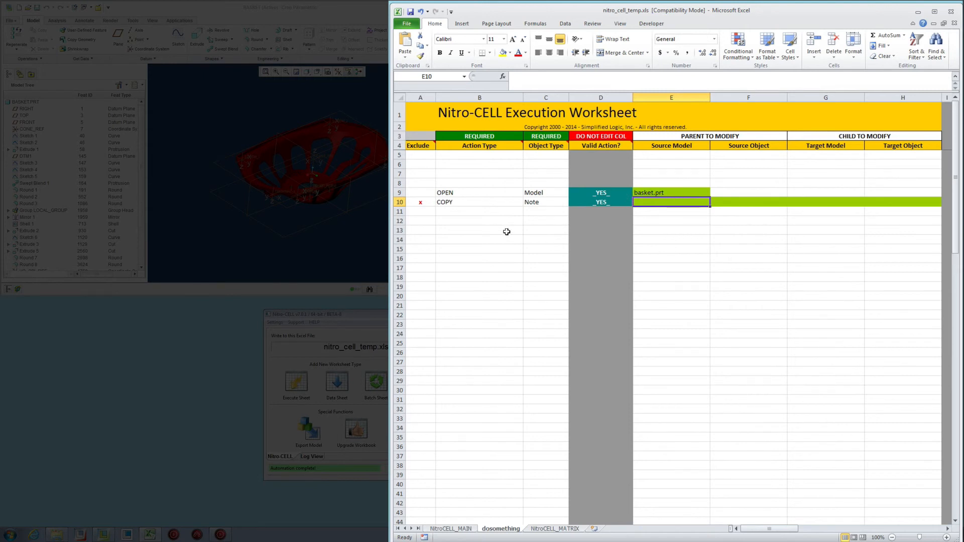
Step: Insert a row at row 10 and add OPEN Model rows for magnet.prt and front_plate.prt
{"action": "right_click", "coordinate": [420, 202]}
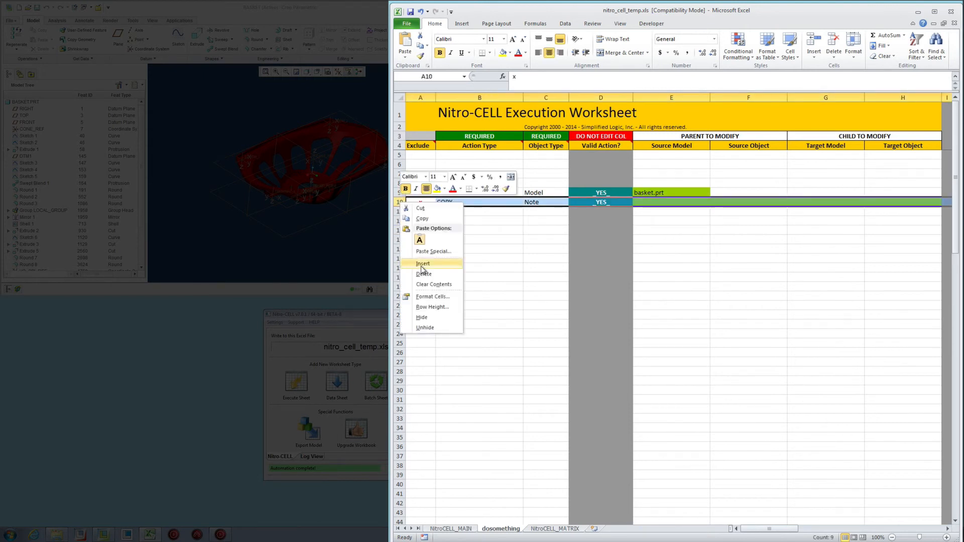
{"action": "left_click", "coordinate": [422, 263]}
{"action": "type", "text": "ma"}
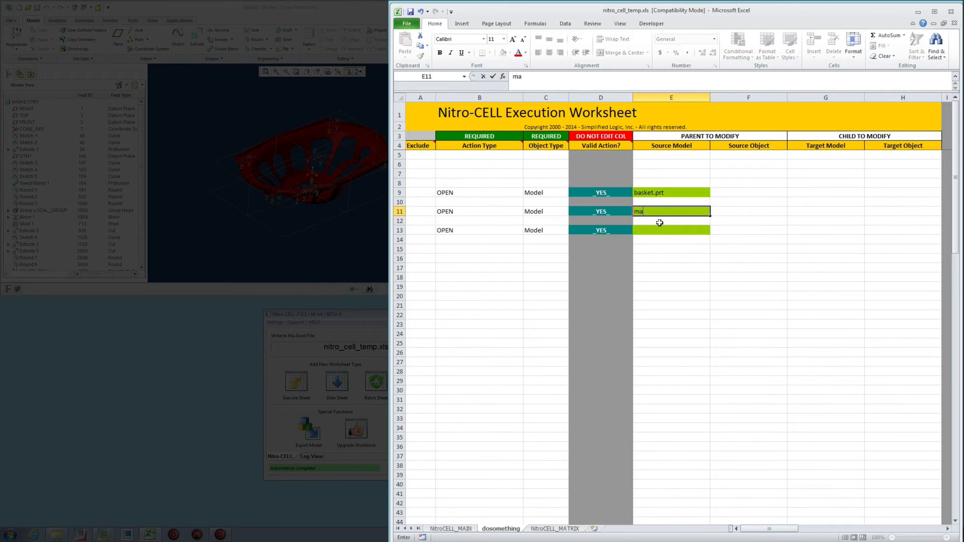
{"action": "type", "text": "ge"}
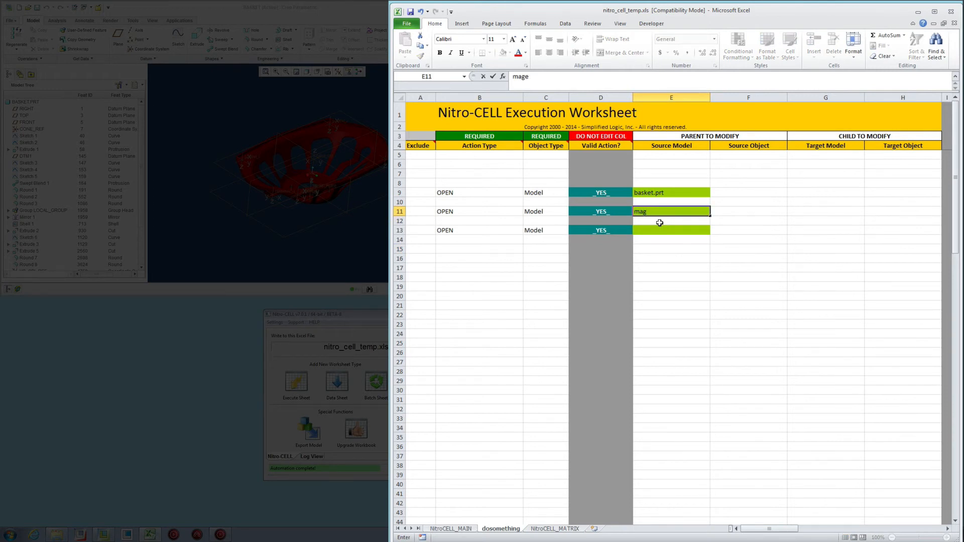
{"action": "key", "text": "Return"}
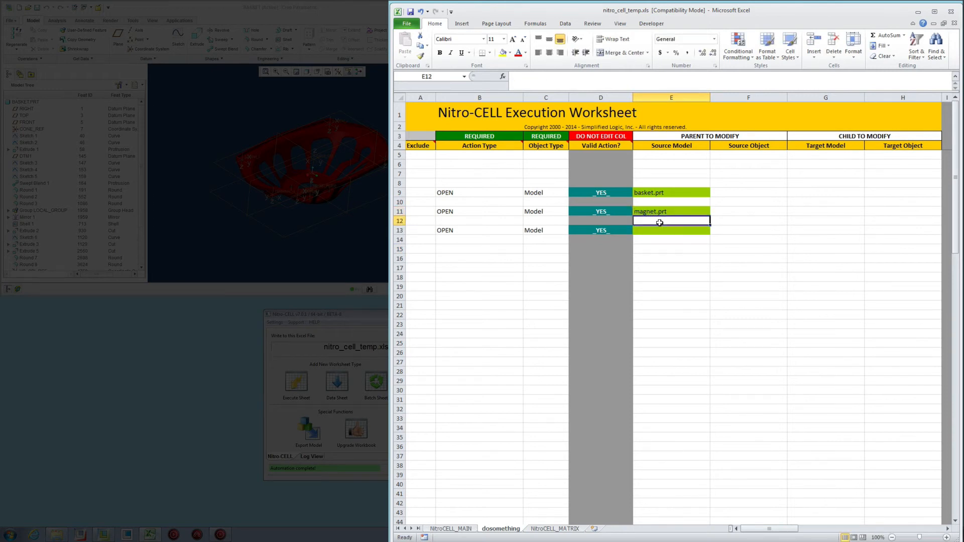
{"action": "type", "text": "front_plate.prt"}
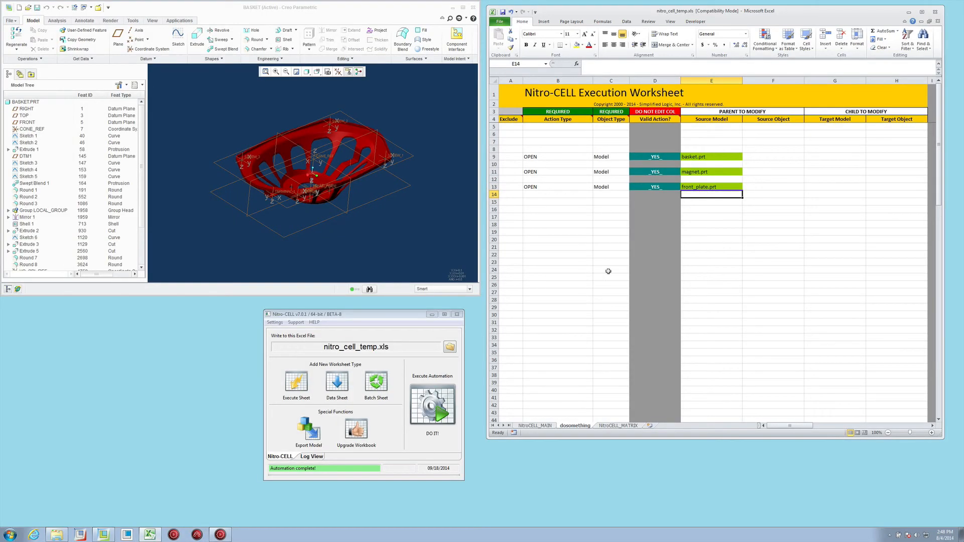
Step: Run the dosomething sheet's OPEN rows, opening basket.prt, magnet.prt and front_plate.prt in Creo
{"action": "left_click", "coordinate": [432, 403]}
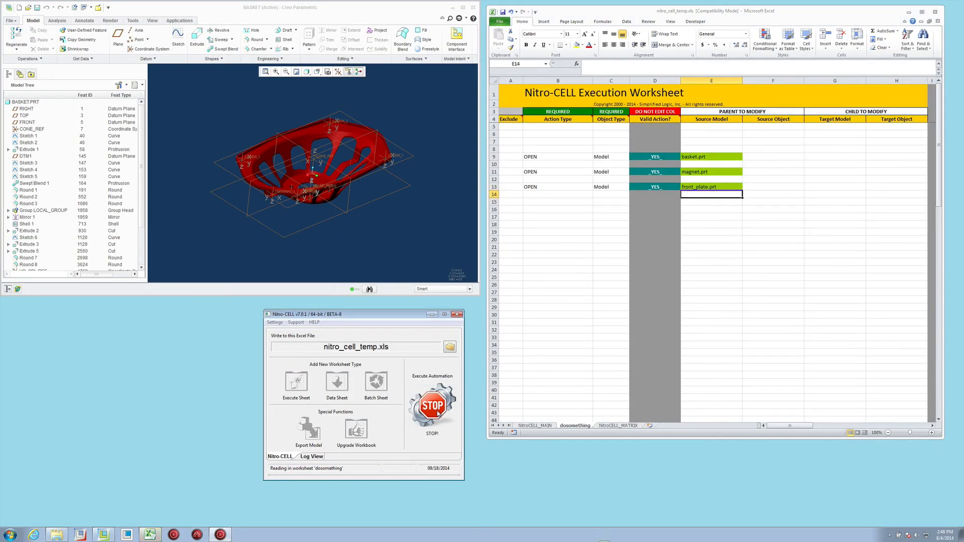
{"action": "left_click", "coordinate": [432, 406]}
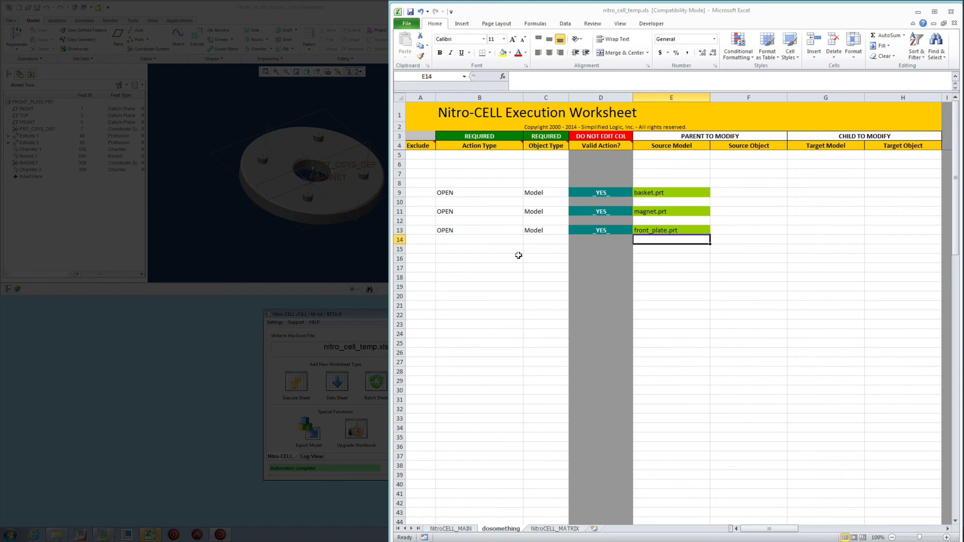
{"action": "mouse_move", "coordinate": [521, 255]}
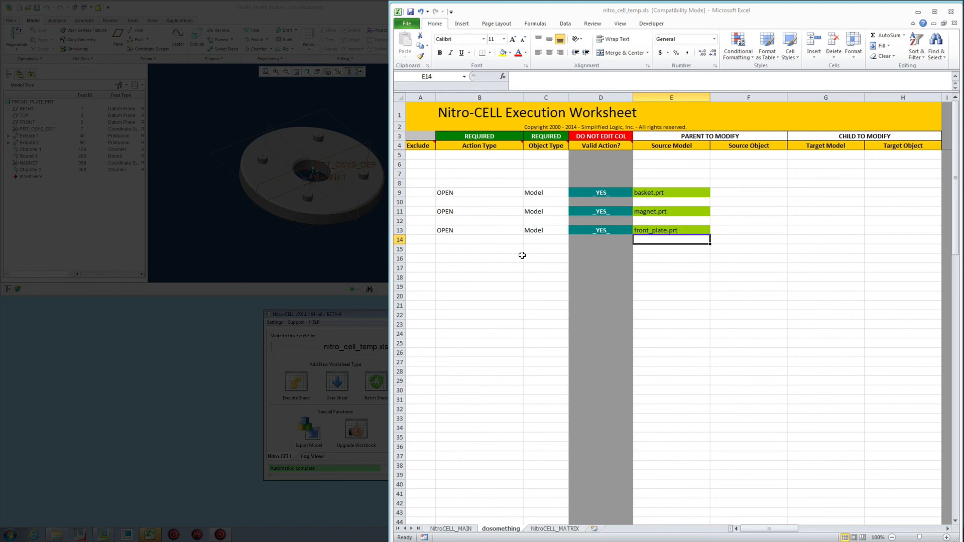